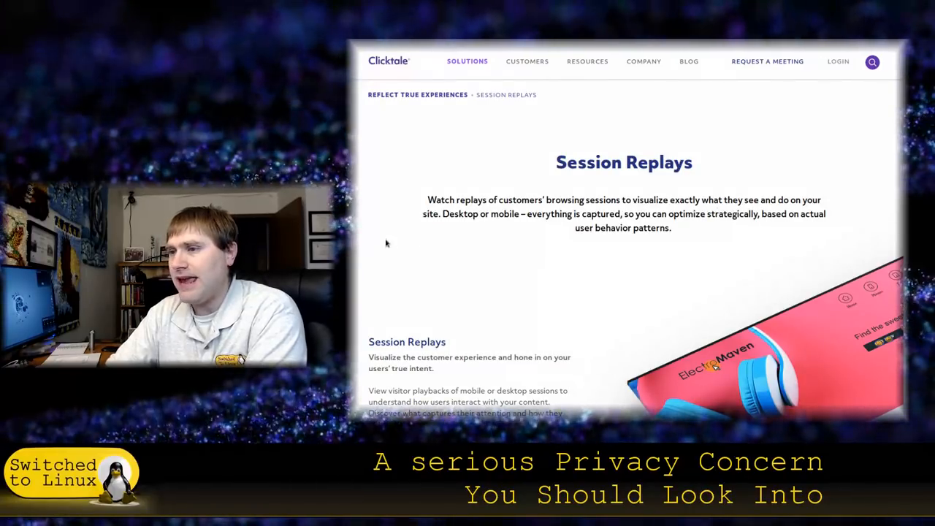
pyautogui.moveTo(538, 224)
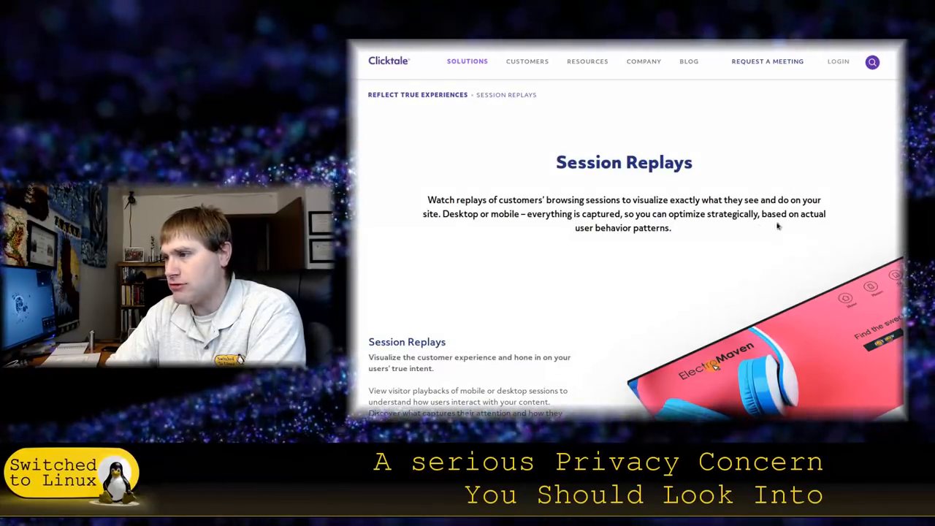
# - Scroll past the Session Replays content to Related Content and open the Finance Case Study
pyautogui.scroll(-3)
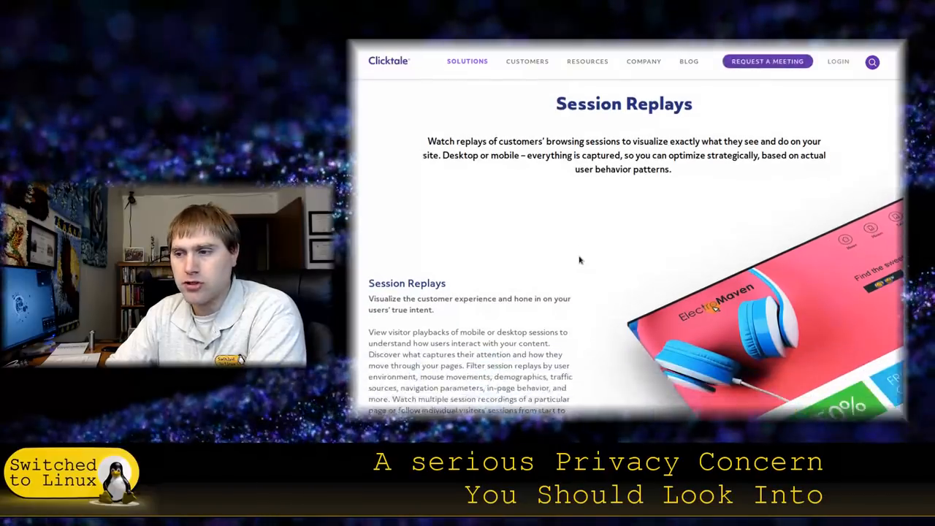
pyautogui.scroll(-3)
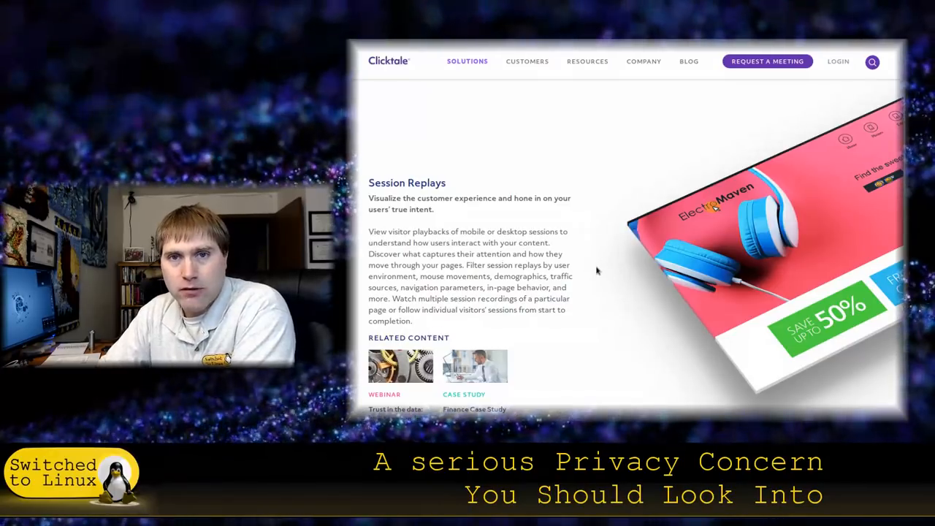
pyautogui.scroll(-3)
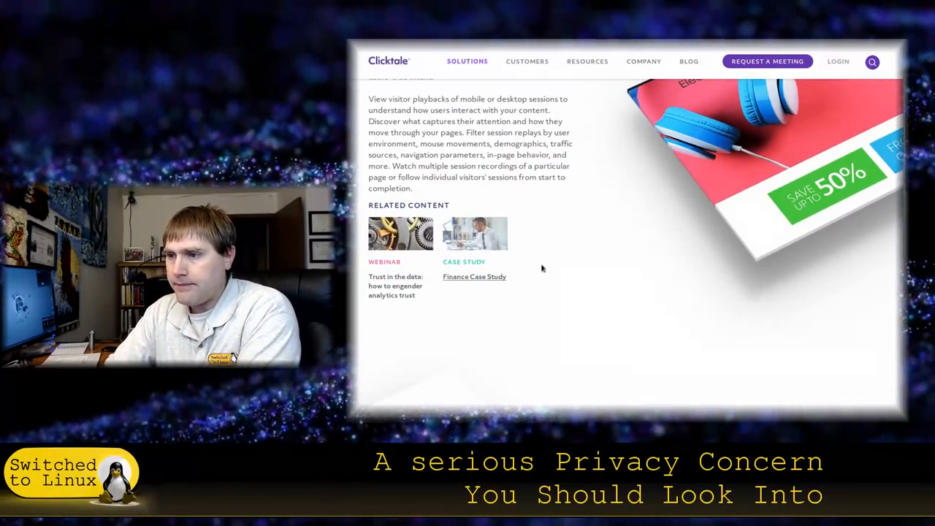
pyautogui.click(474, 276)
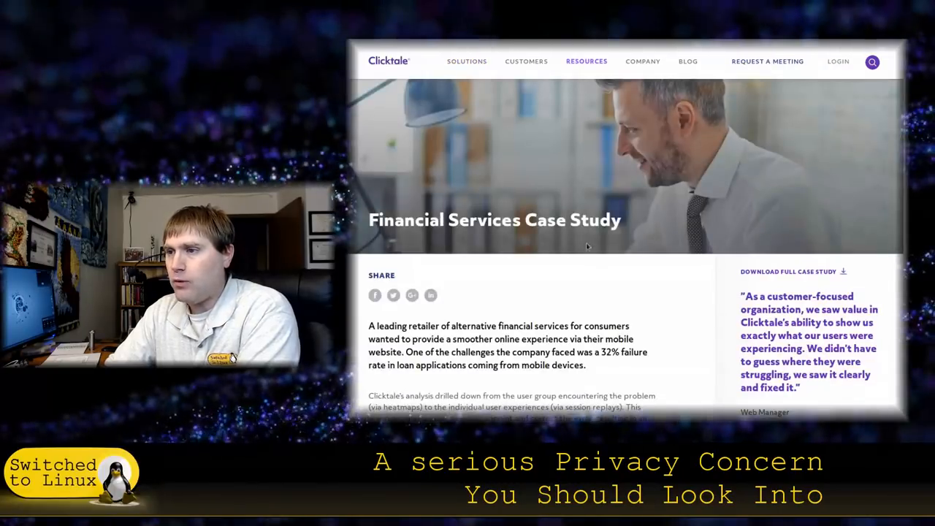
# - Scroll the Experience Cloud page to the 'Solve burning customer questions' section
pyautogui.scroll(-3)
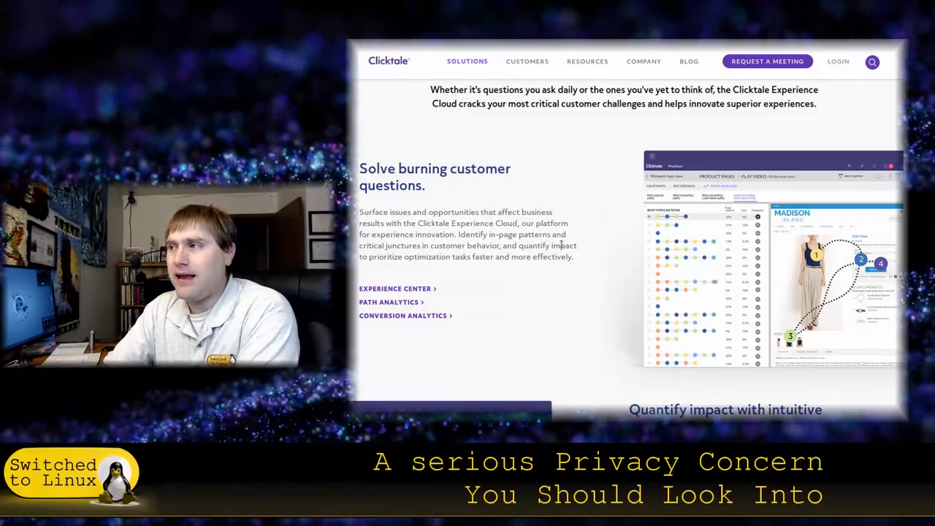
pyautogui.moveTo(568, 227)
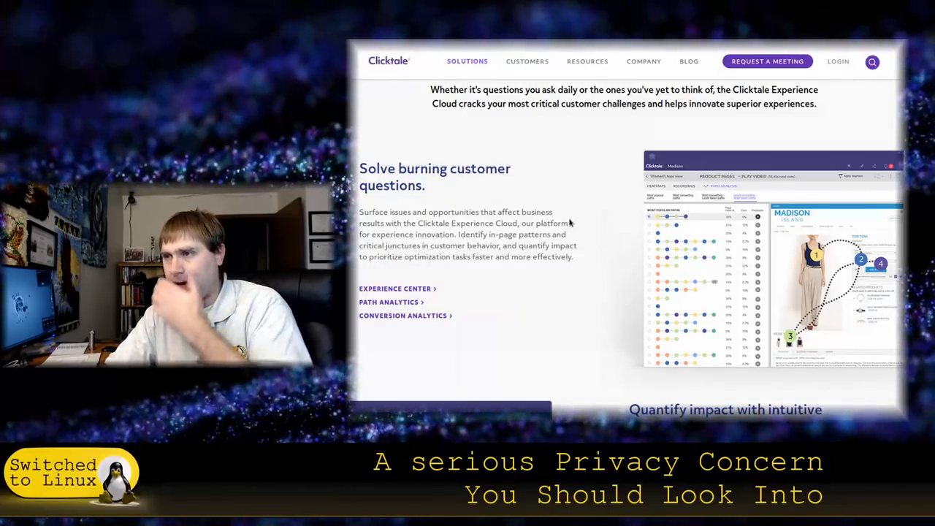
pyautogui.moveTo(457, 144)
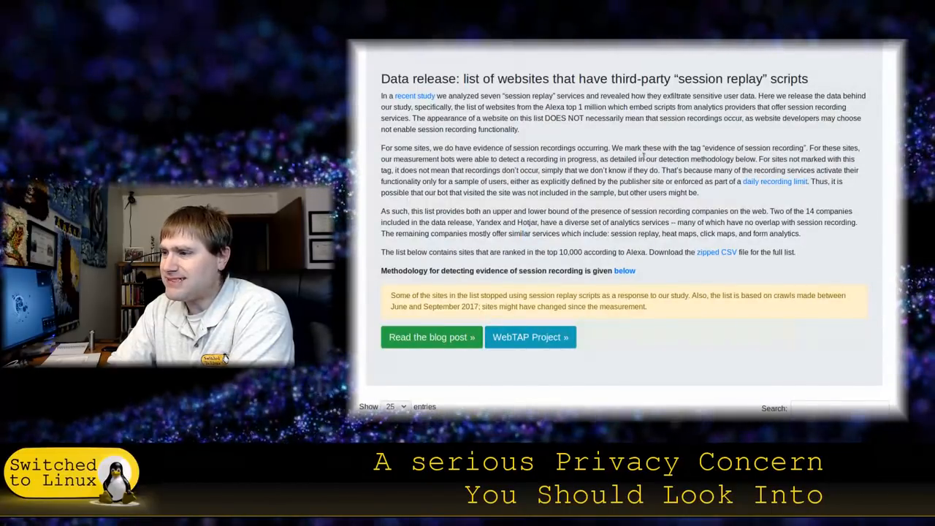
# - Scroll past the WebTAP intro through the first page of clicktale.net website rows
pyautogui.scroll(-3)
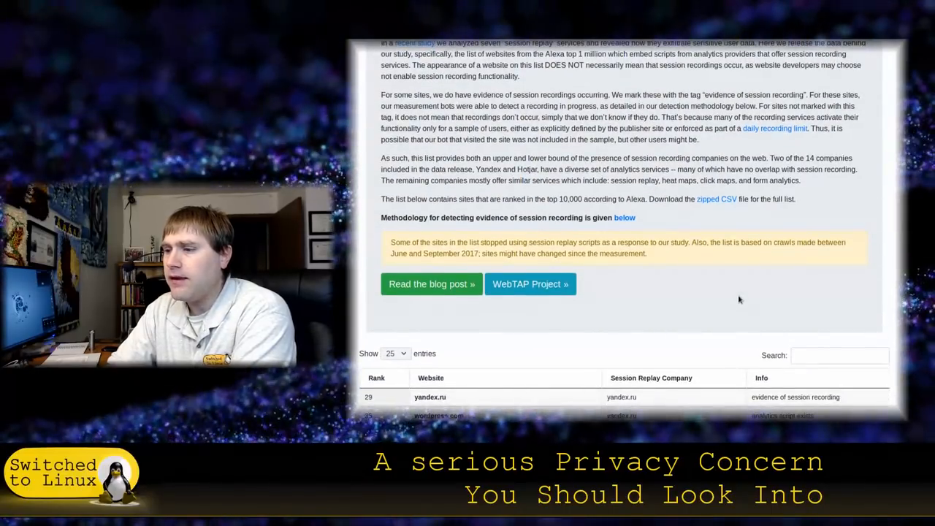
pyautogui.scroll(-3)
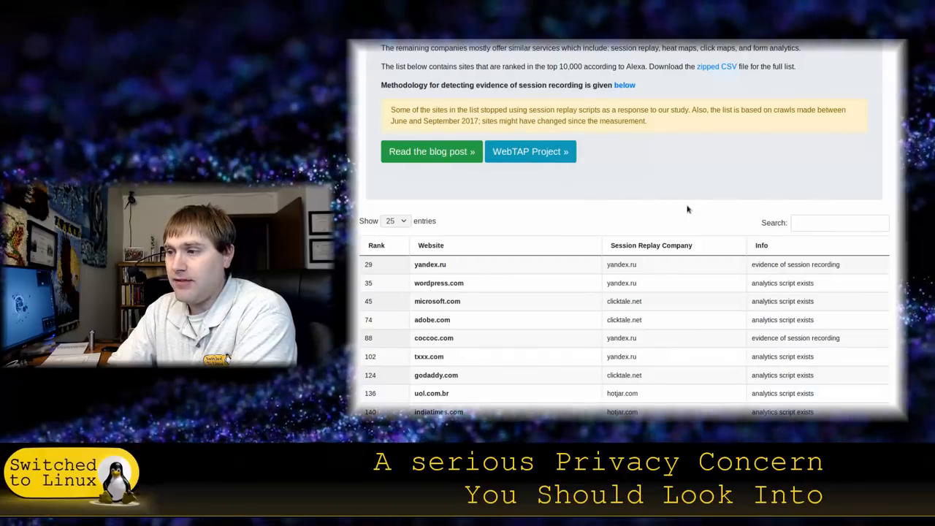
pyautogui.moveTo(675, 205)
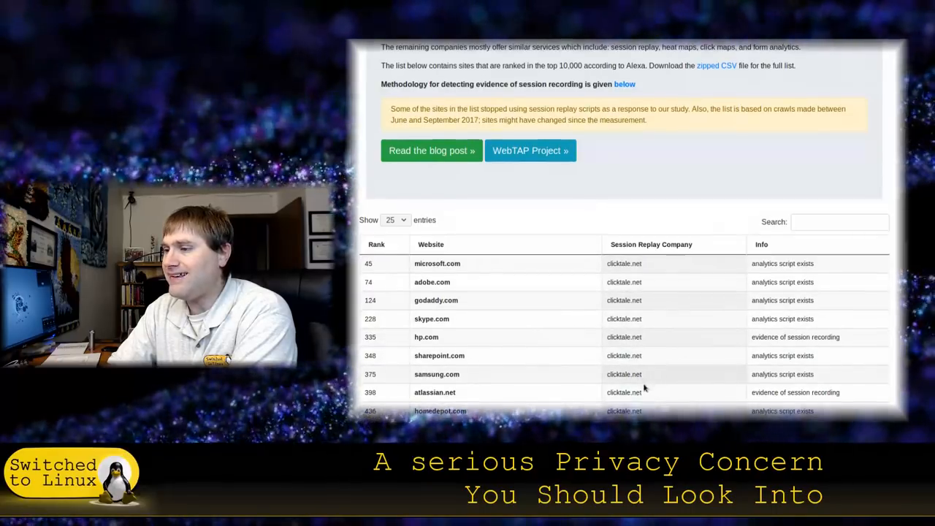
pyautogui.scroll(-3)
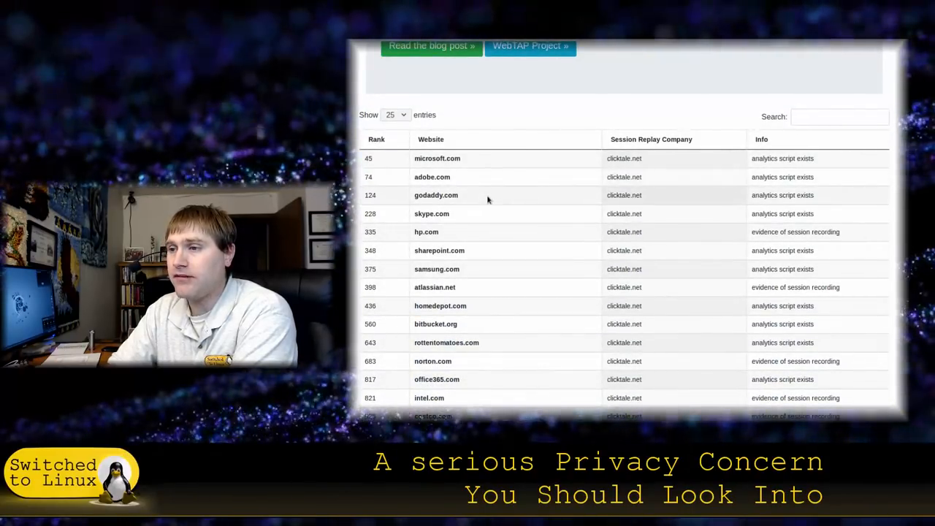
pyautogui.moveTo(470, 276)
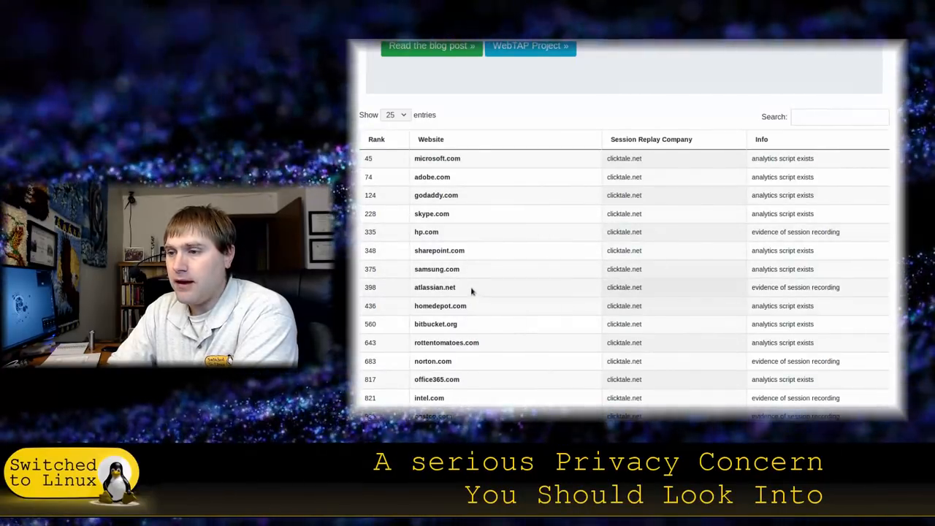
pyautogui.moveTo(497, 327)
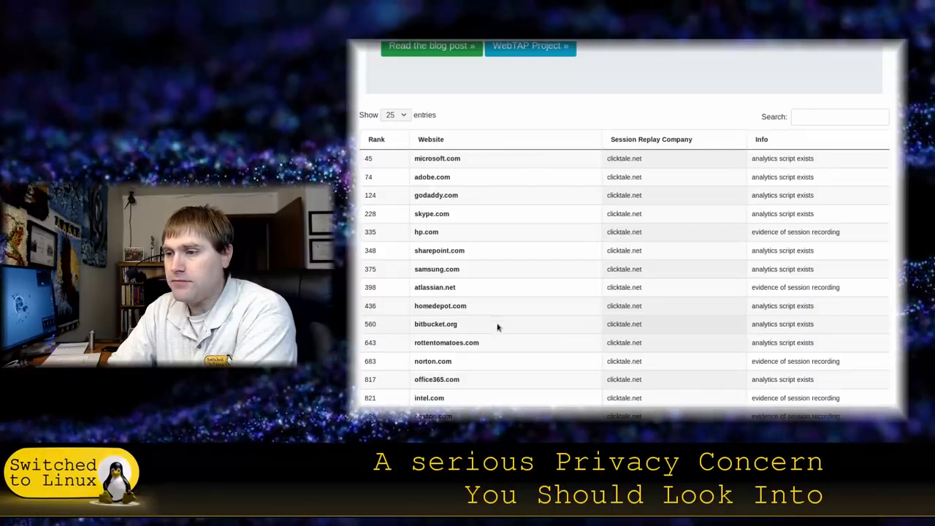
pyautogui.moveTo(517, 371)
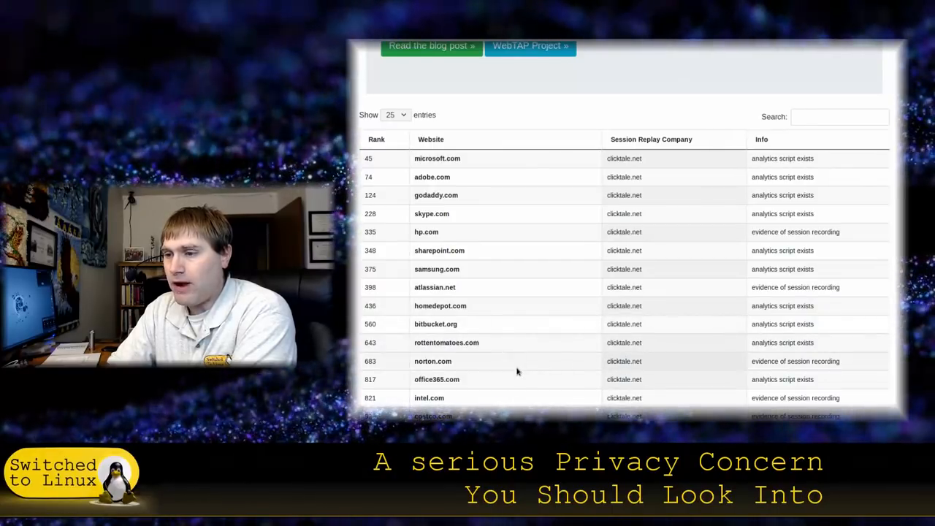
pyautogui.scroll(-3)
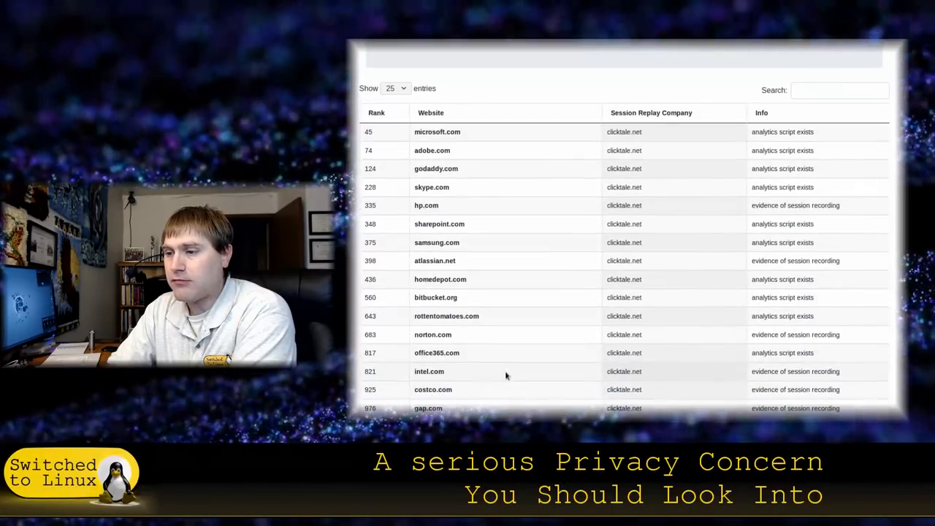
pyautogui.scroll(-3)
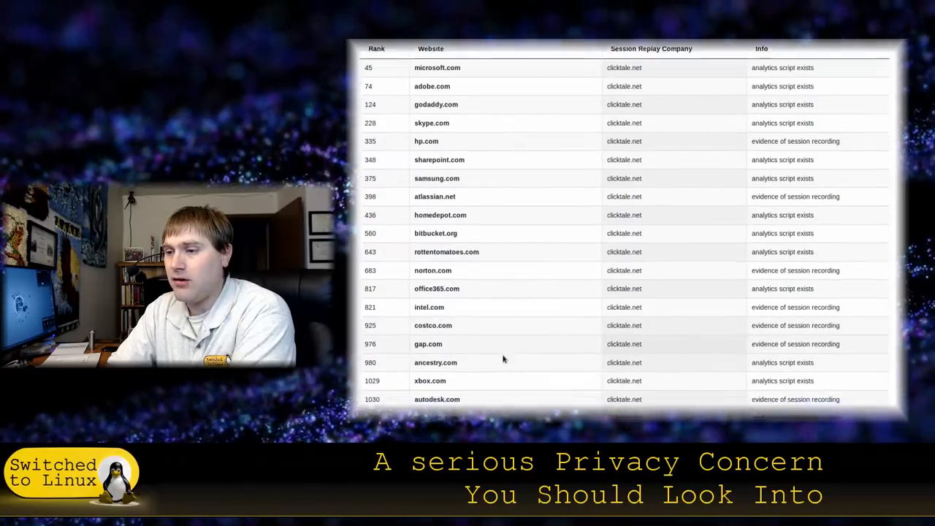
pyautogui.scroll(-3)
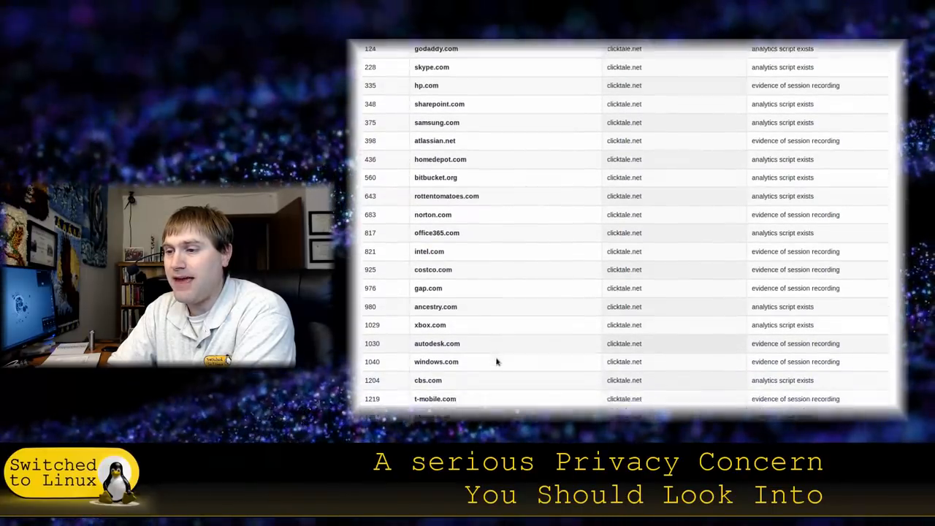
pyautogui.scroll(-3)
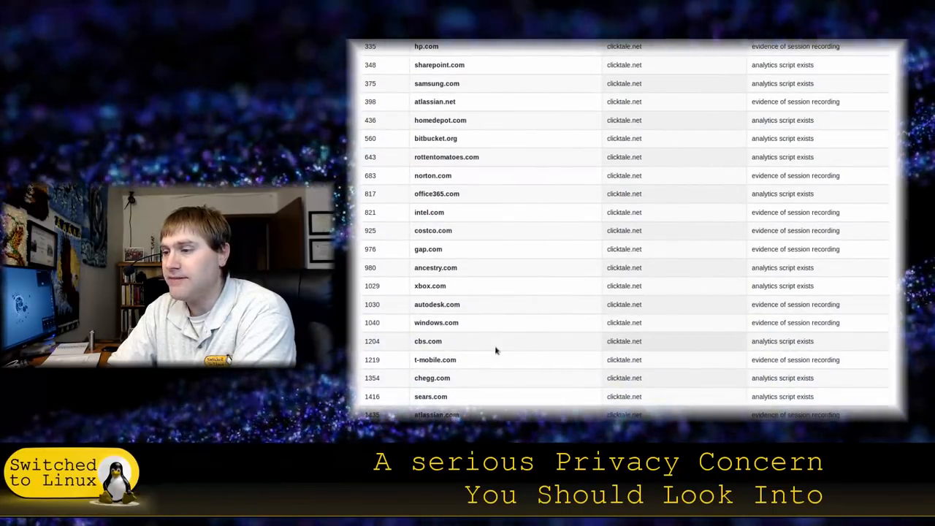
pyautogui.scroll(-3)
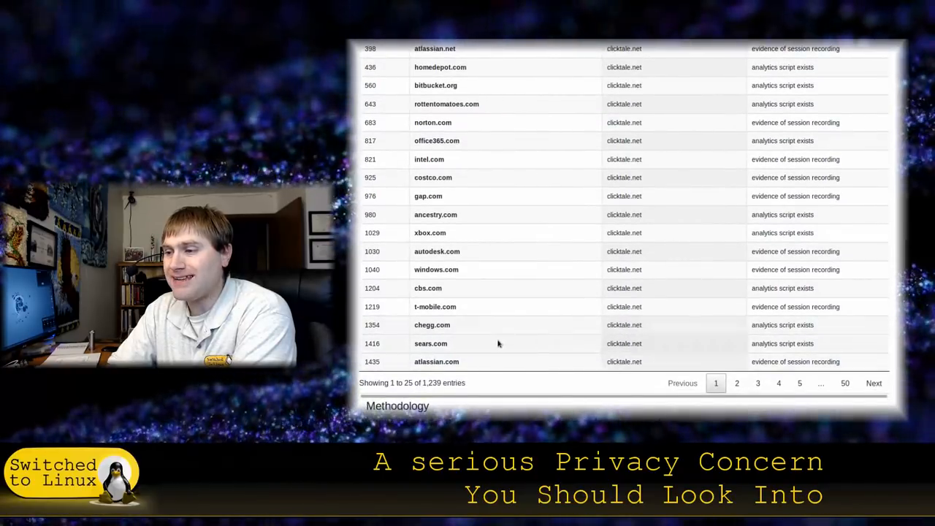
# - Switch the WebTAP table to 100 entries per page and scroll to the Rank/Website rows
pyautogui.click(736, 382)
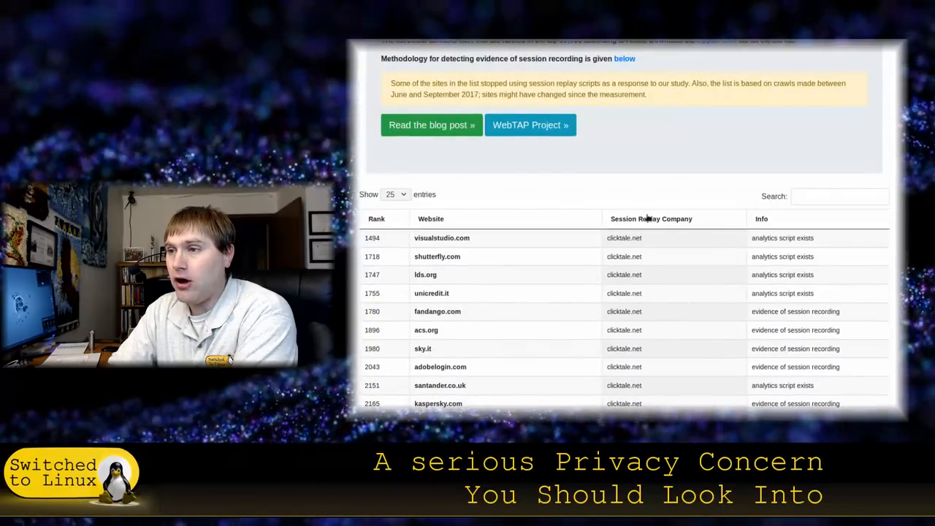
pyautogui.scroll(-3)
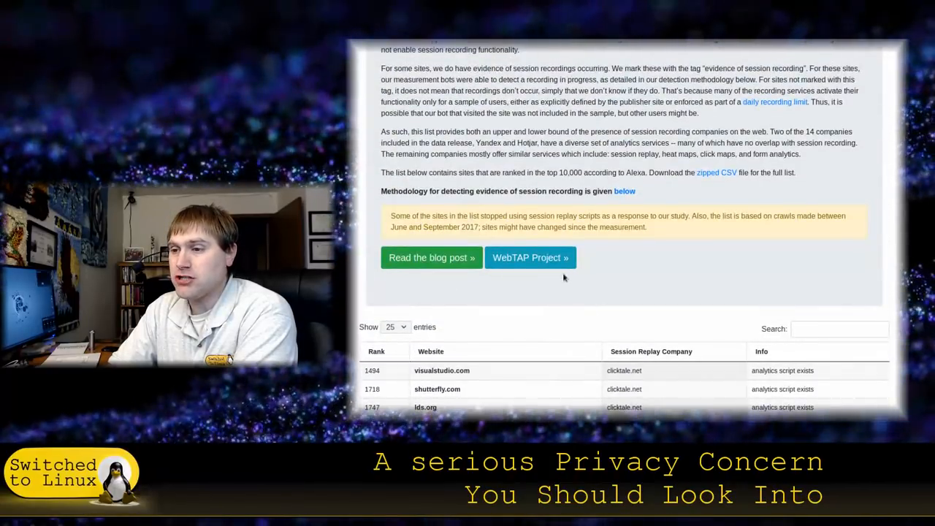
pyautogui.scroll(-3)
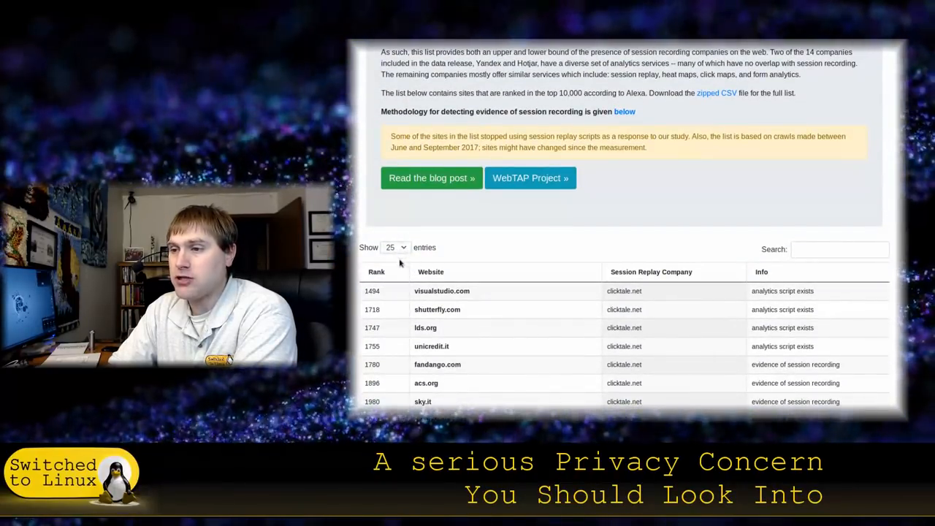
pyautogui.click(394, 247)
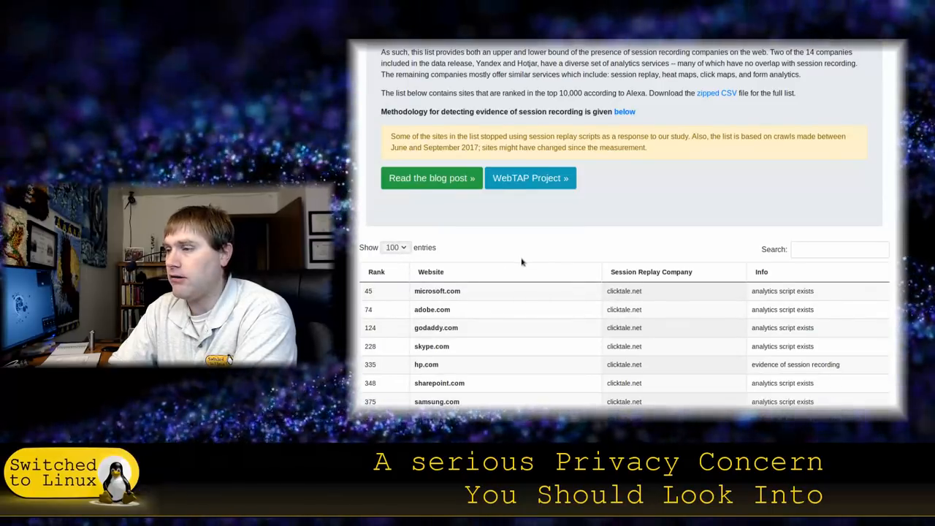
pyautogui.scroll(-3)
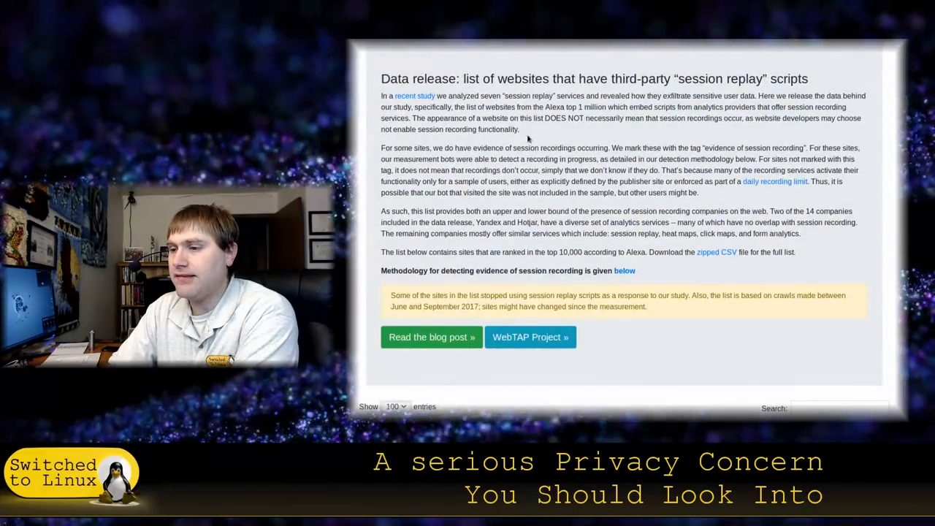
pyautogui.scroll(-3)
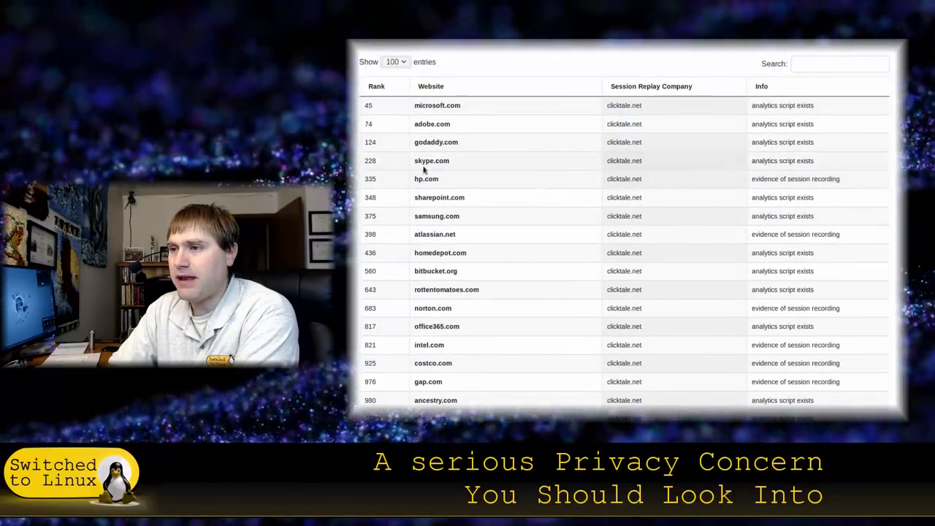
pyautogui.moveTo(469, 151)
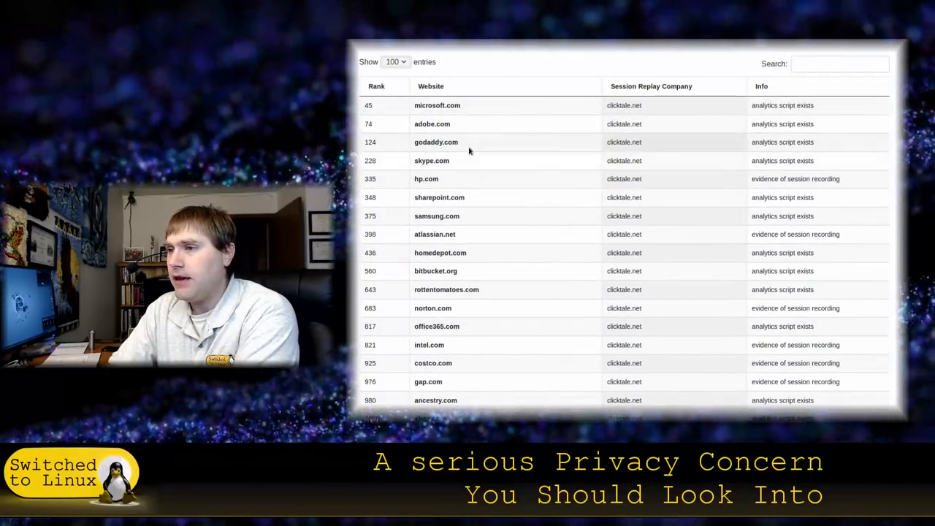
# - Double-click godaddy.com, rank 124, to select its name in the Website column
pyautogui.doubleClick(436, 142)
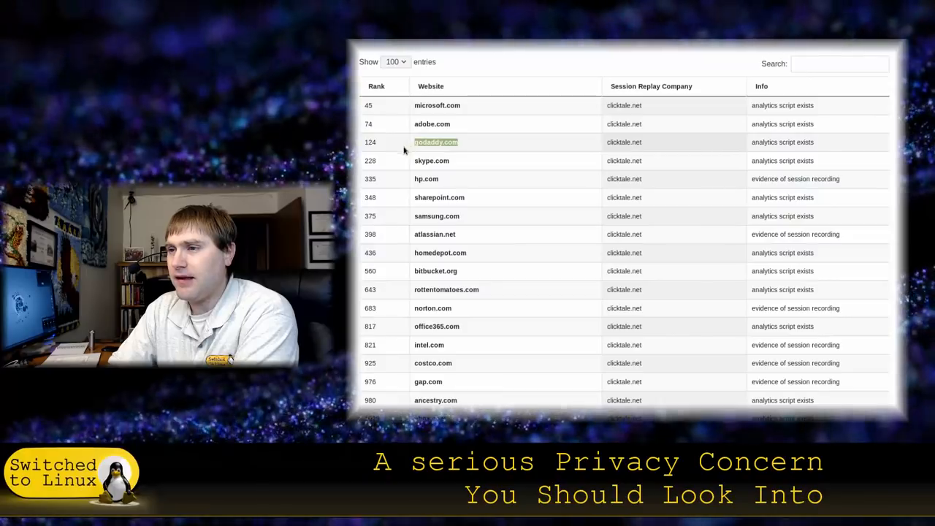
pyautogui.moveTo(529, 129)
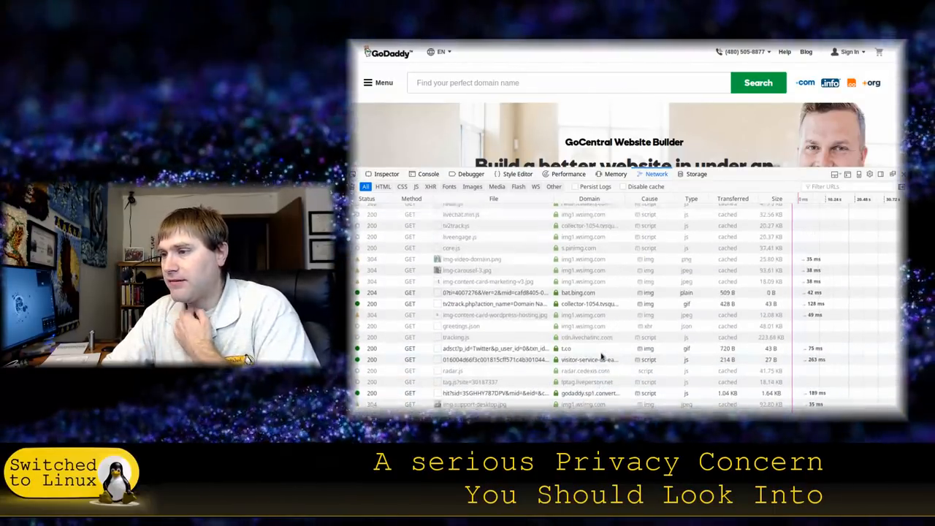
# - Scroll the GoDaddy homepage's network request log to find the conductor.clicktale.net beacon
pyautogui.scroll(-3)
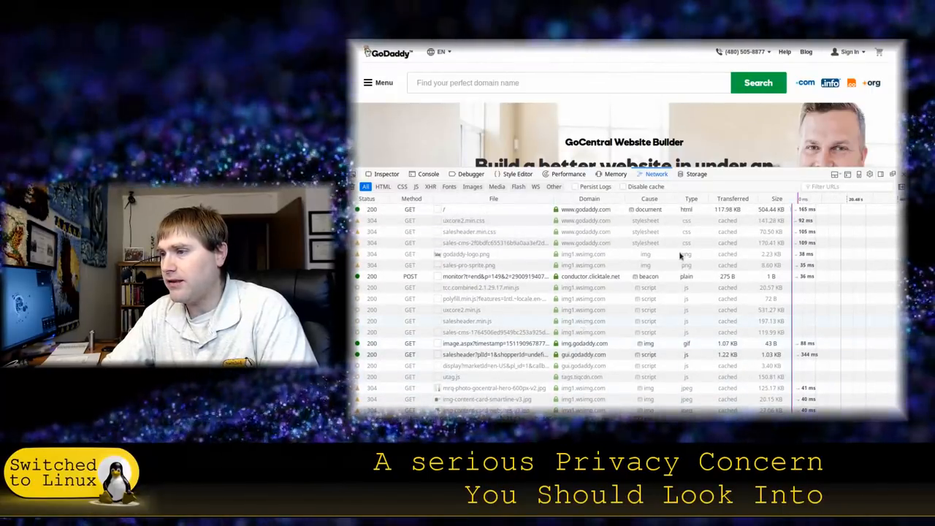
# - Filter the Network panel URLs by 'clickta' to show only clicktale.net requests
pyautogui.click(847, 187)
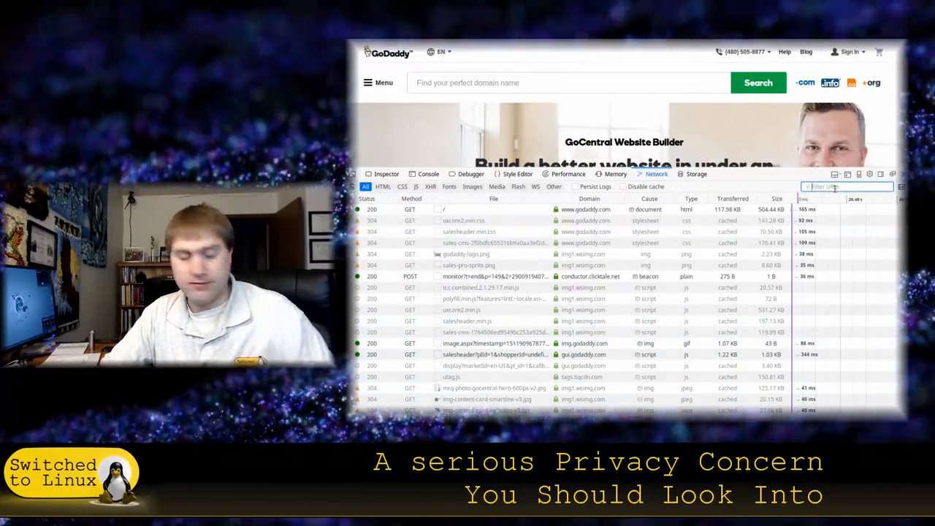
pyautogui.write('clickta')
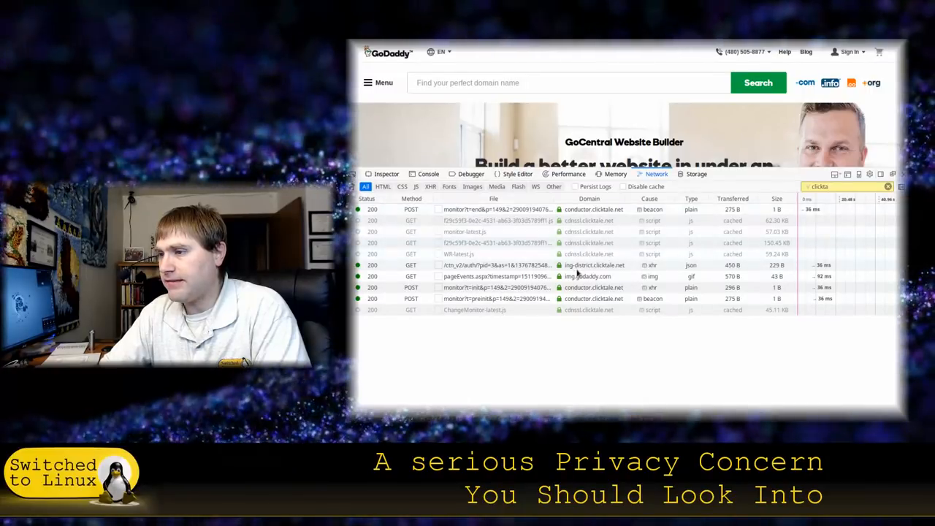
pyautogui.moveTo(583, 276)
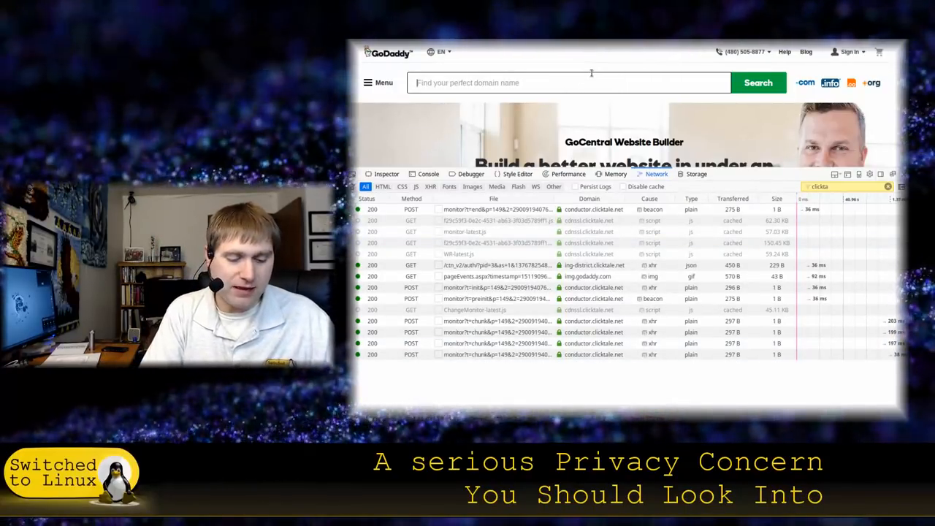
# - Enter 'testdomain.com' in GoDaddy's domain search field
pyautogui.write('testdomain.com')
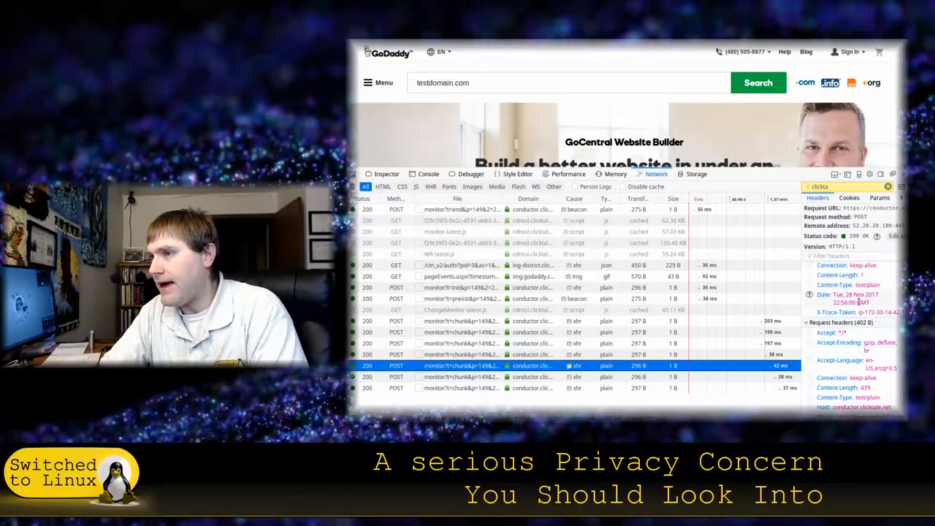
pyautogui.moveTo(584, 363)
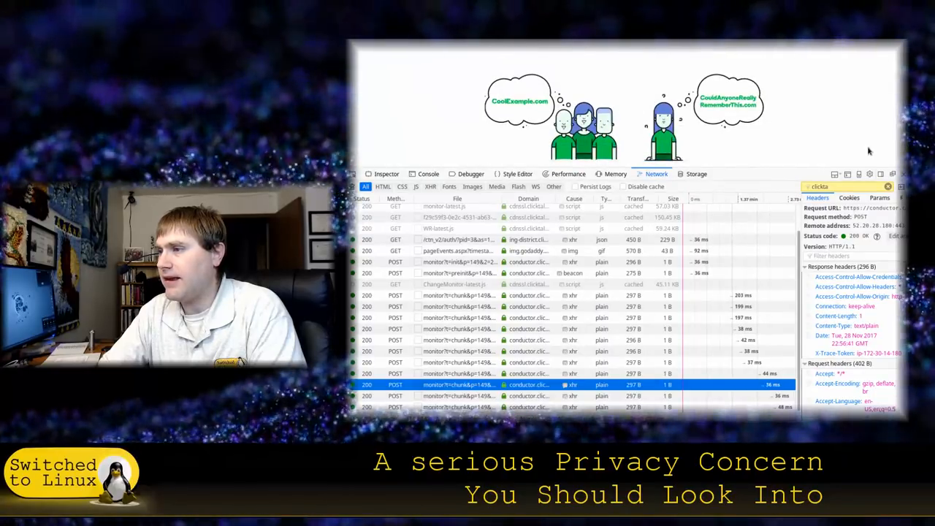
# - Search GoDaddy for sdfgherfuiwefnaskdlfsdf.com and view the Clicktale monitor request's parameters
pyautogui.write('testd')
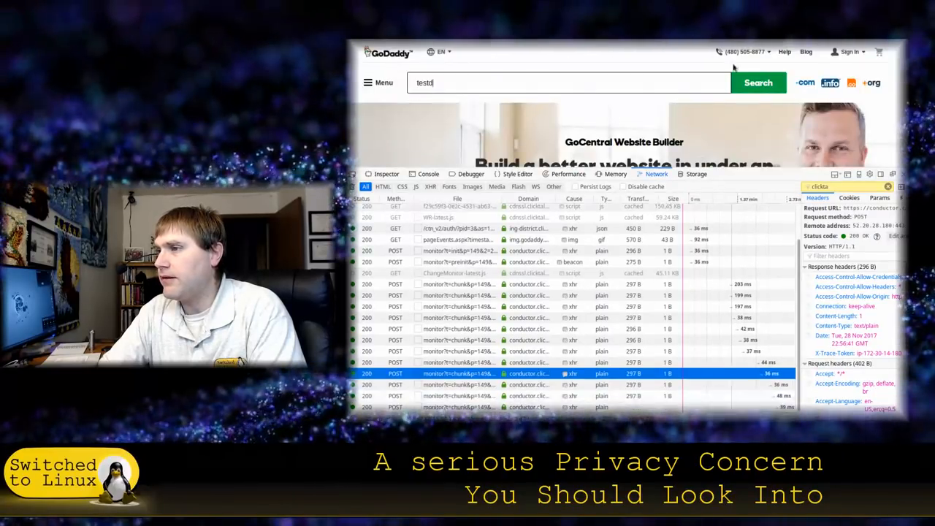
pyautogui.write('sdfgherfuiwefnaskdlfsdf.com')
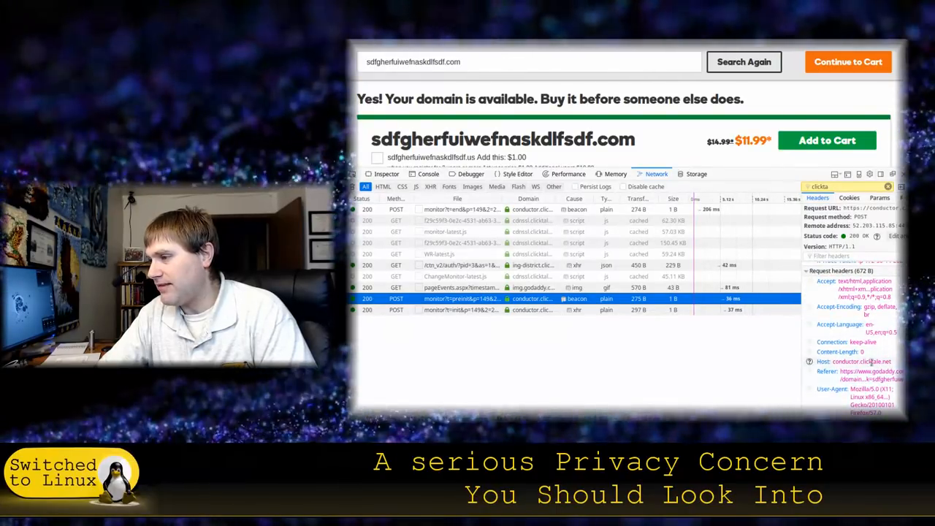
pyautogui.click(807, 198)
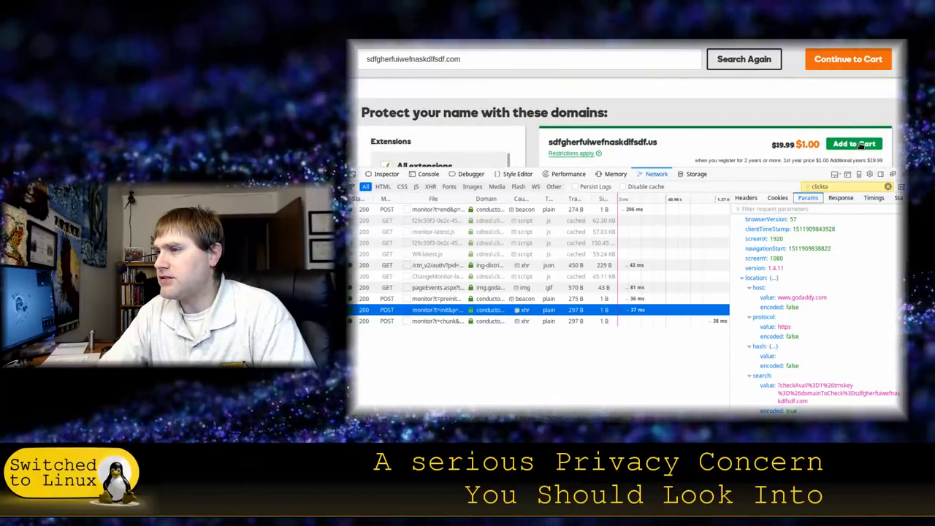
# - Add the available sdfgherfuiwefnaskdlfsdf.com domain to the GoDaddy cart
pyautogui.click(854, 144)
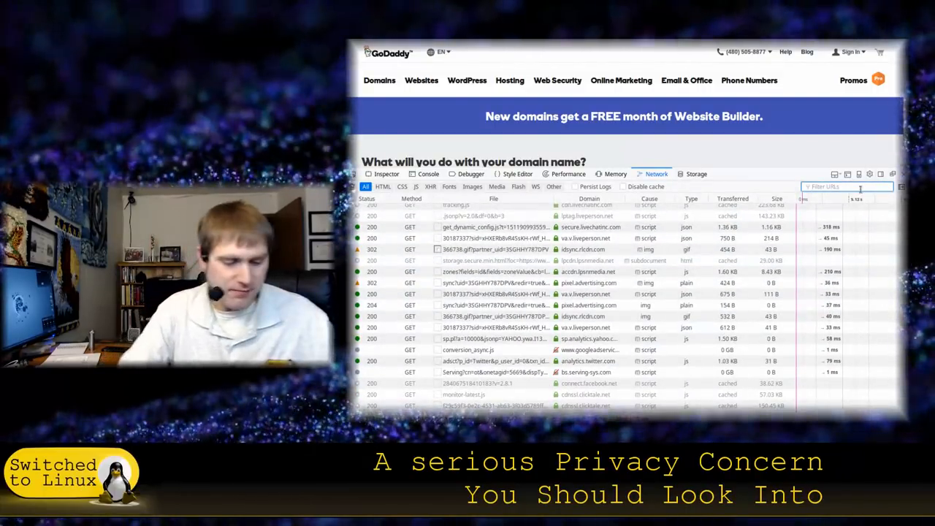
# - Refilter the network log to 'clic', decline GoDaddy's add-ons with No Thanks and continue
pyautogui.write('clickt')
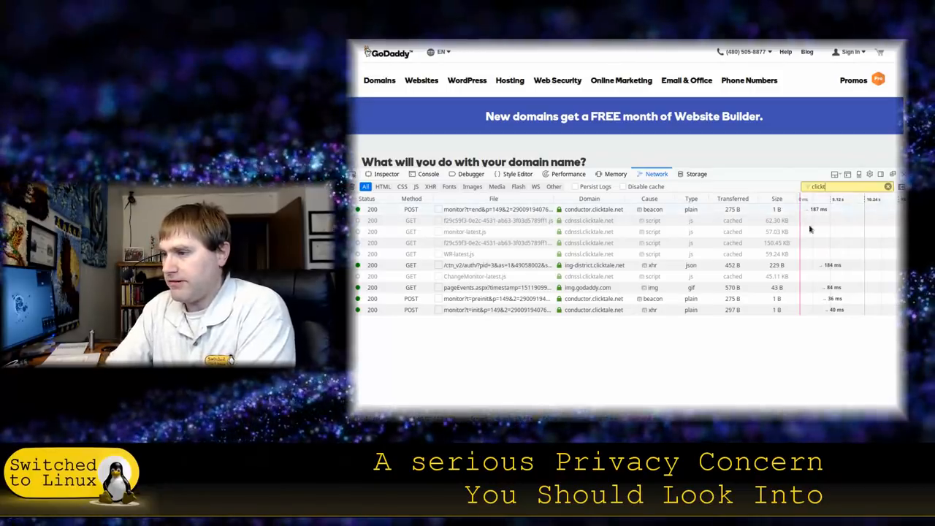
pyautogui.scroll(-3)
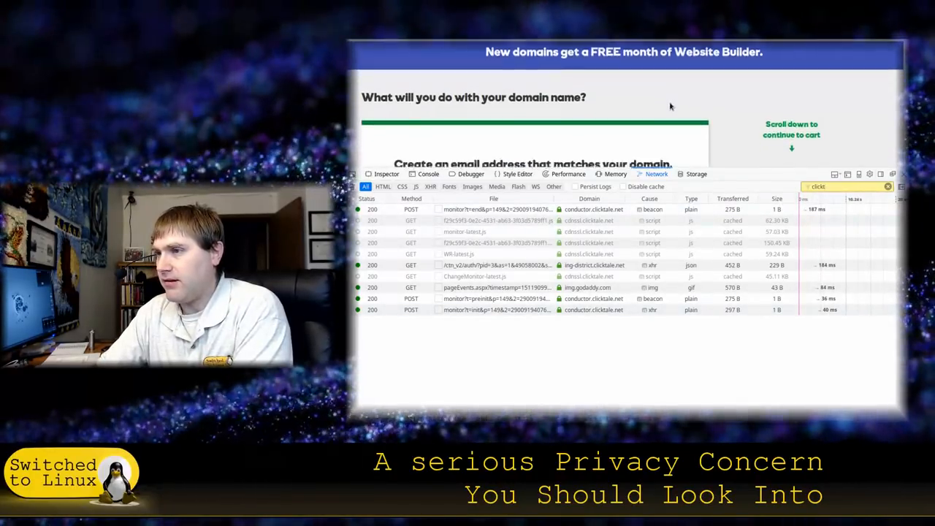
pyautogui.scroll(-3)
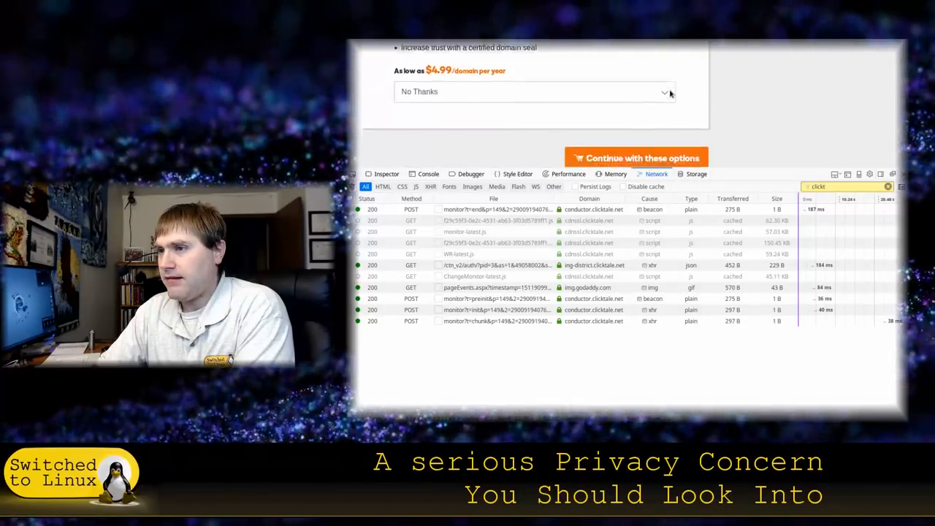
pyautogui.click(635, 158)
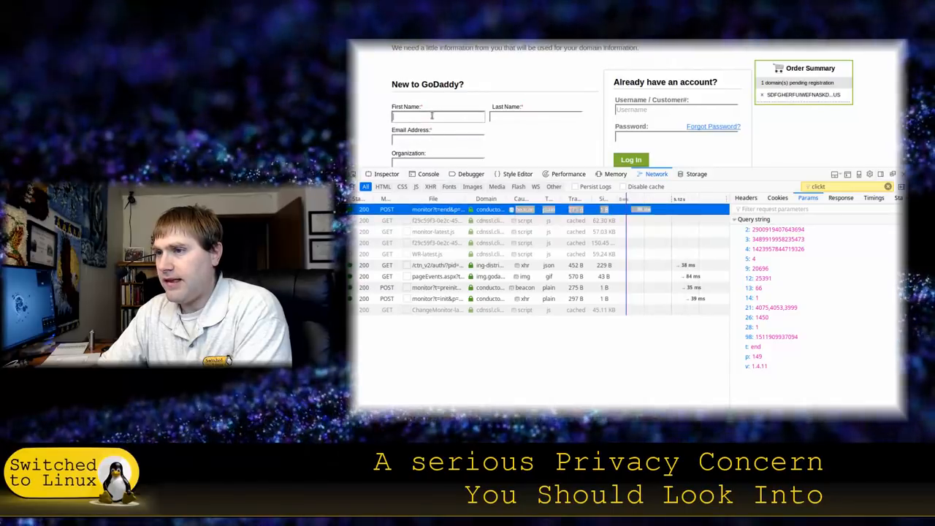
# - Type 'thom' into the registration fields while inspecting new Clicktale requests' headers, params and visitorId
pyautogui.write('#')
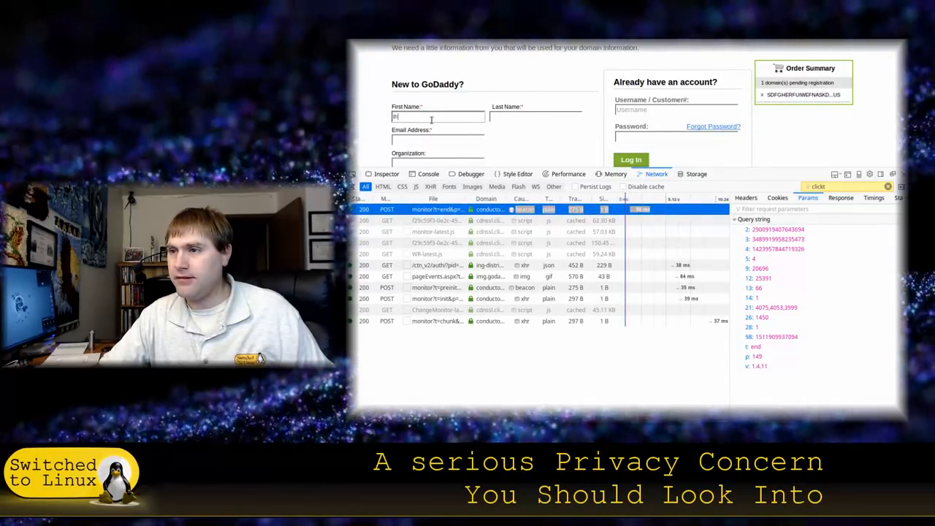
pyautogui.write('thom')
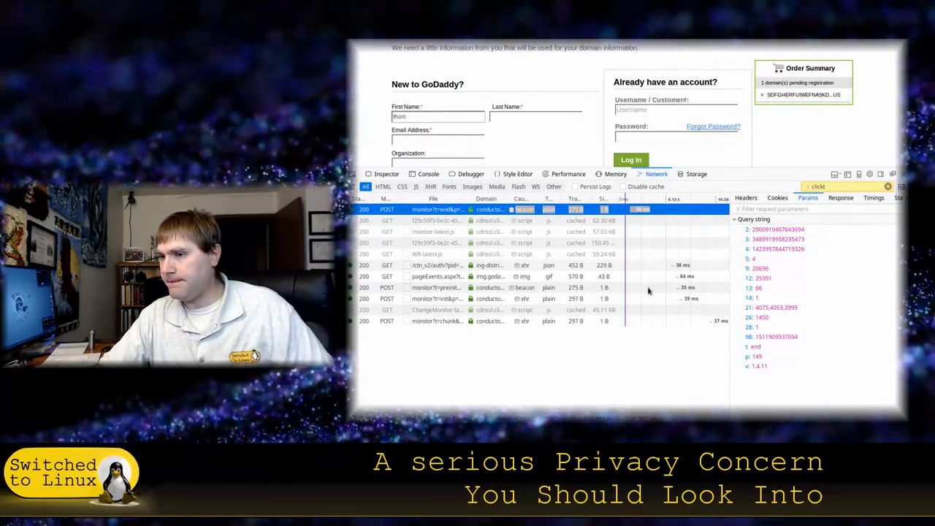
pyautogui.click(434, 276)
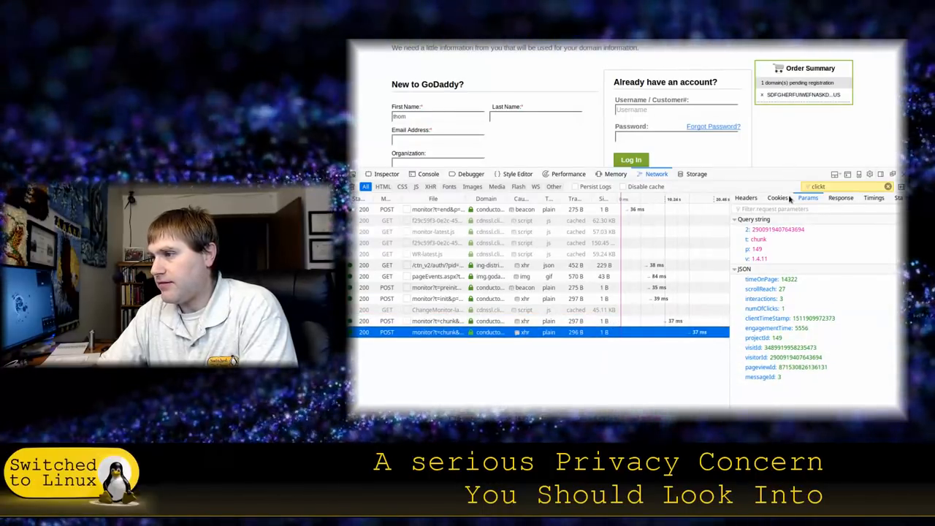
pyautogui.click(745, 197)
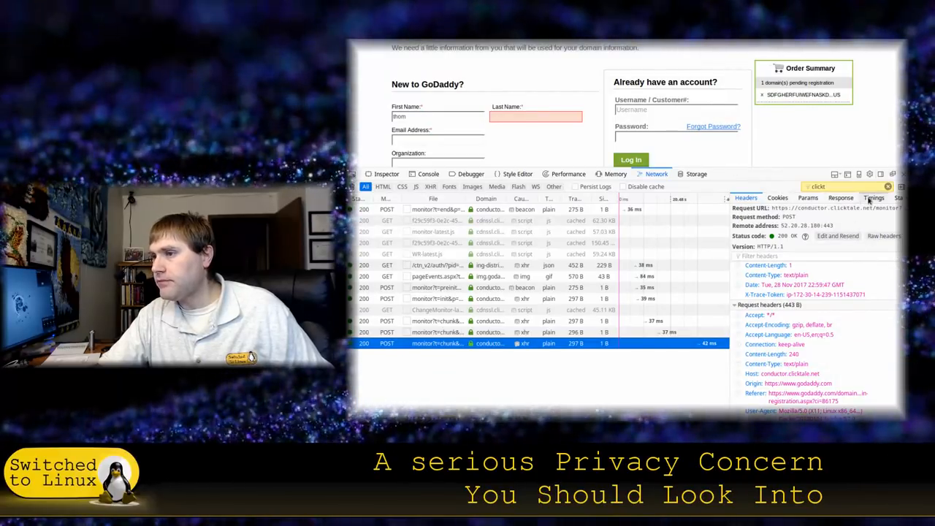
pyautogui.click(808, 197)
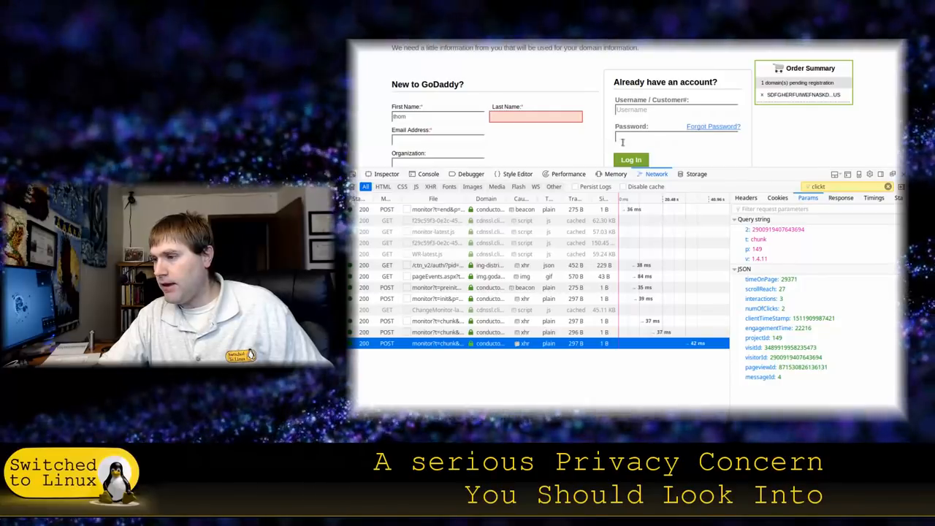
pyautogui.write('yl')
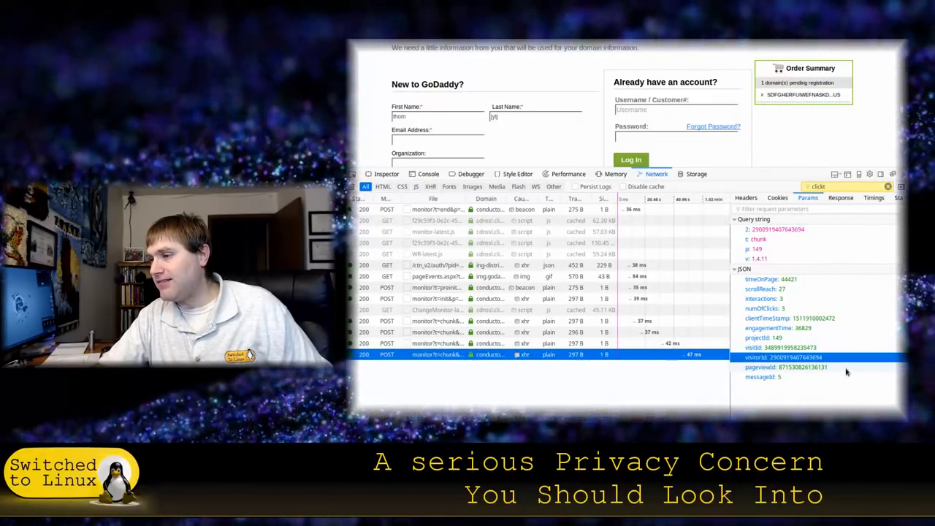
pyautogui.doubleClick(796, 357)
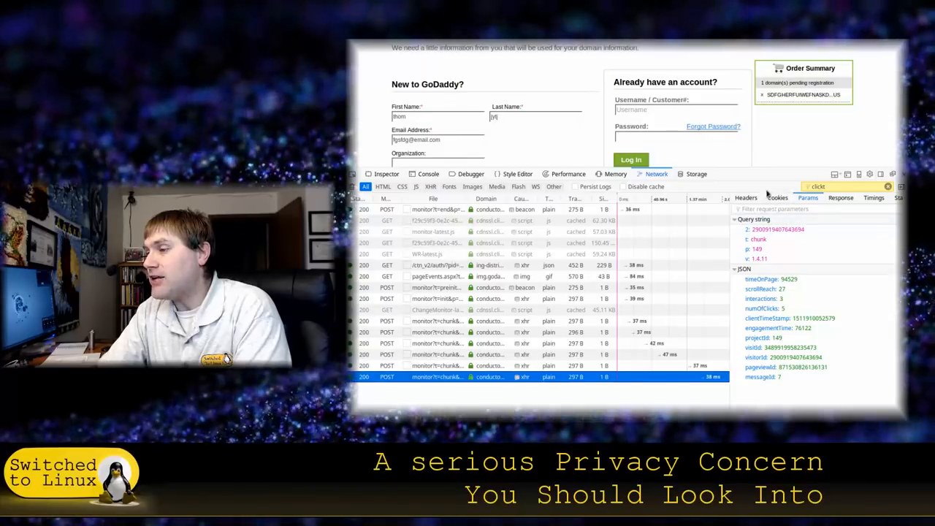
# - Step through the latest Clicktale request's Headers, Params, Timings, Stack Trace and Response tabs
pyautogui.click(745, 197)
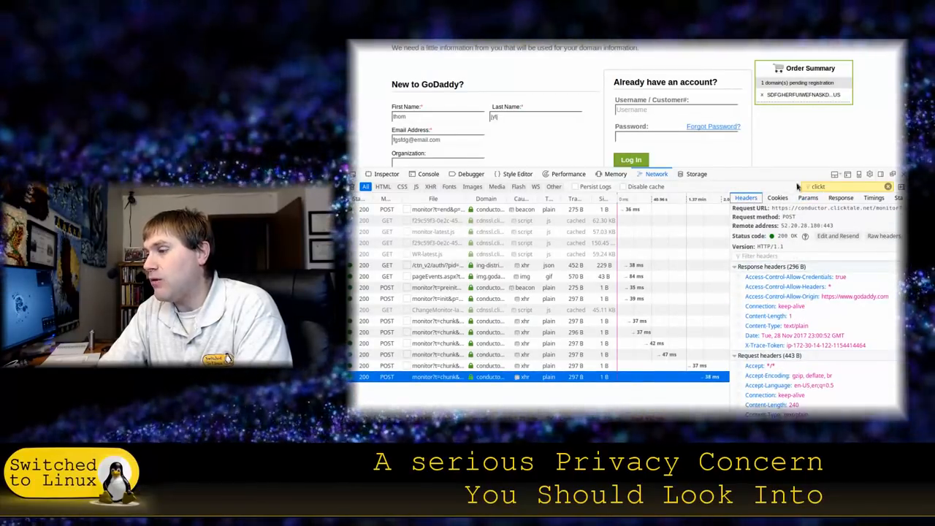
pyautogui.click(807, 197)
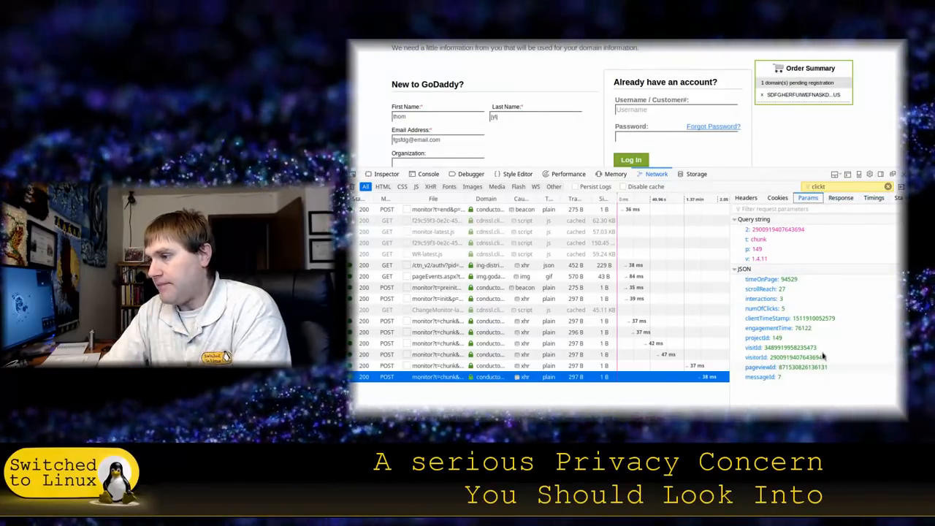
pyautogui.click(873, 198)
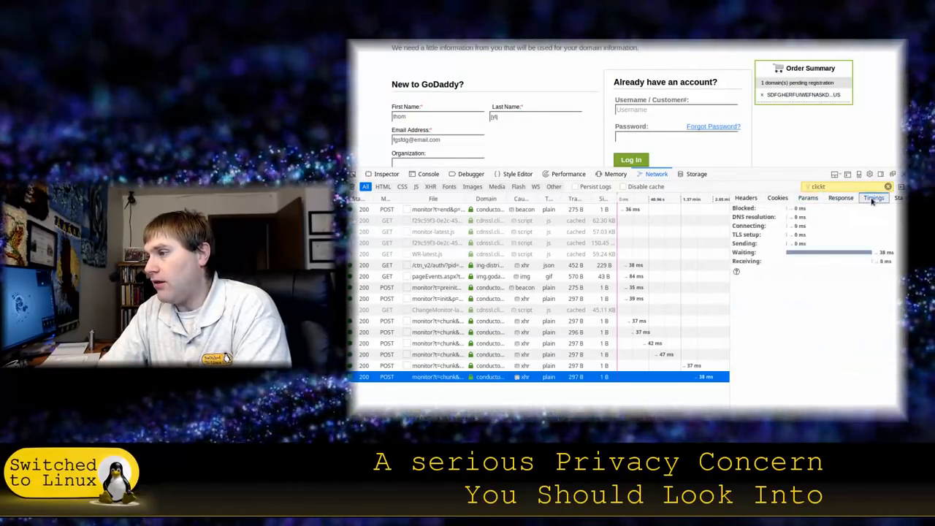
pyautogui.click(898, 198)
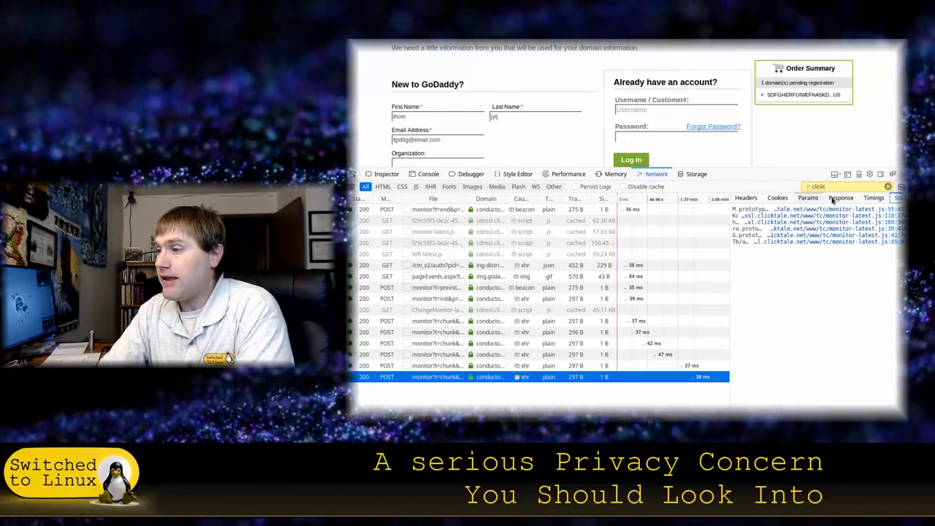
pyautogui.click(745, 198)
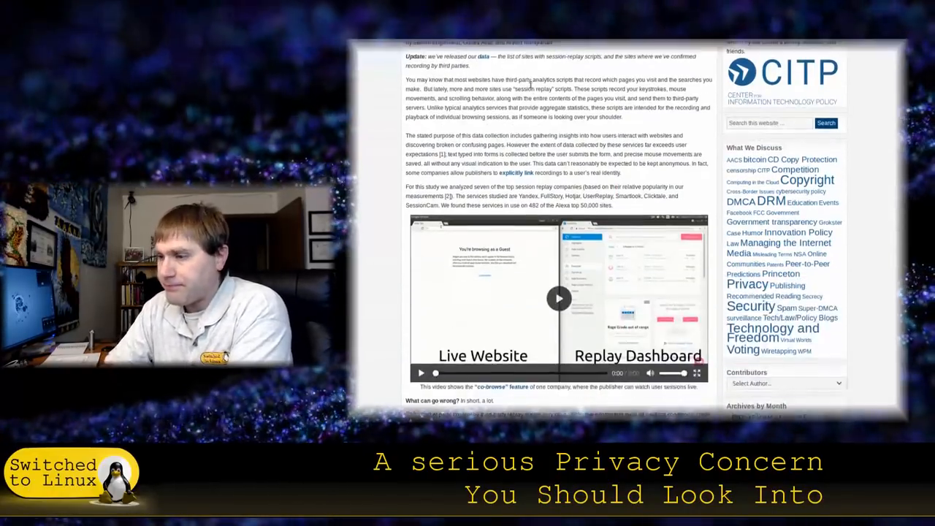
# - Scroll the session-replay article down to the table of redacted form fields
pyautogui.scroll(-3)
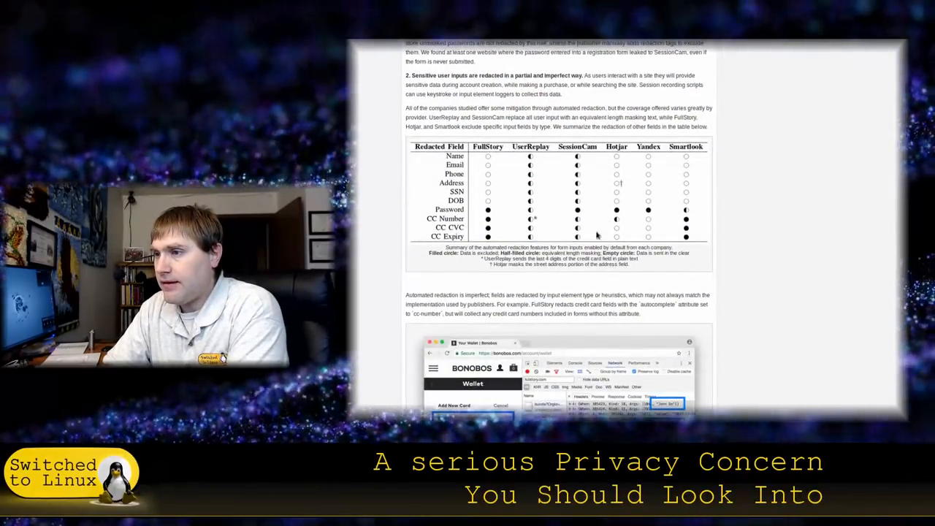
pyautogui.scroll(-3)
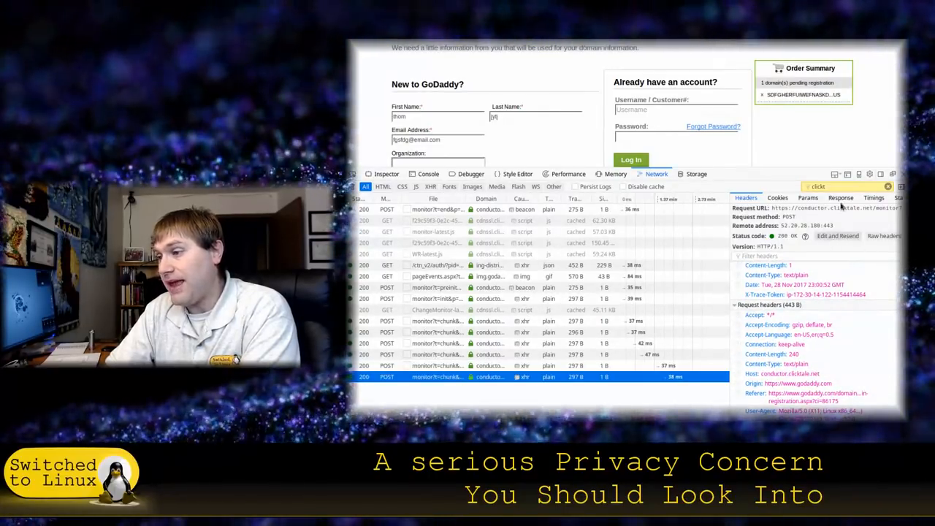
# - View the latest request's Params, then switch devtools to the Inspector
pyautogui.click(808, 198)
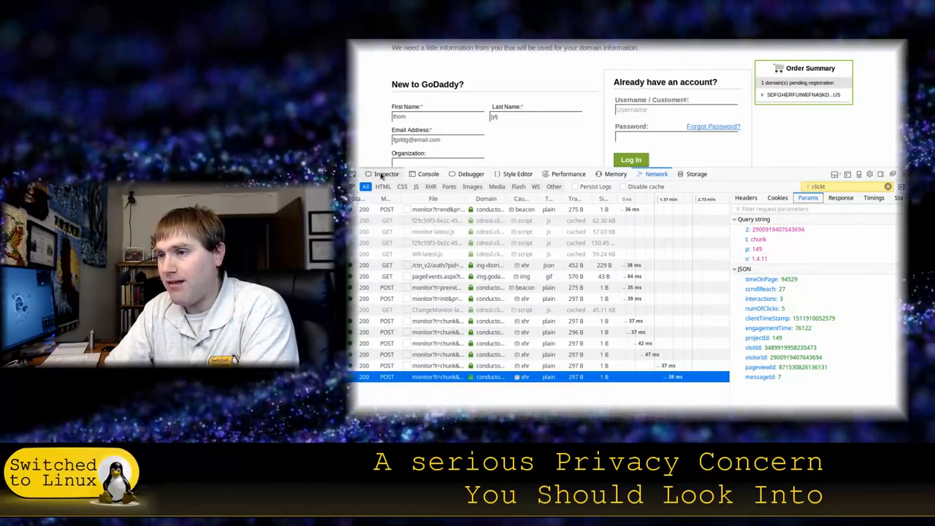
pyautogui.click(385, 174)
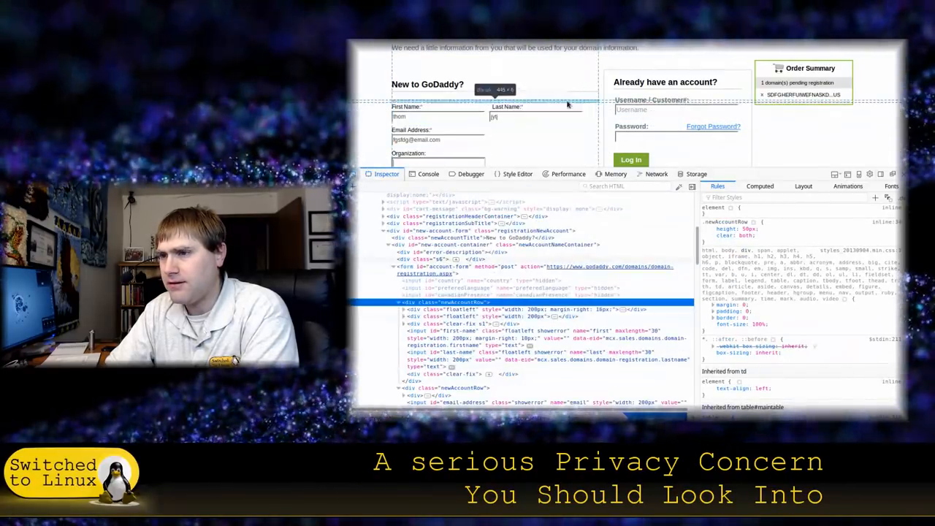
# - Pick the Last Name field's input element in the markup, then return to Network
pyautogui.click(511, 356)
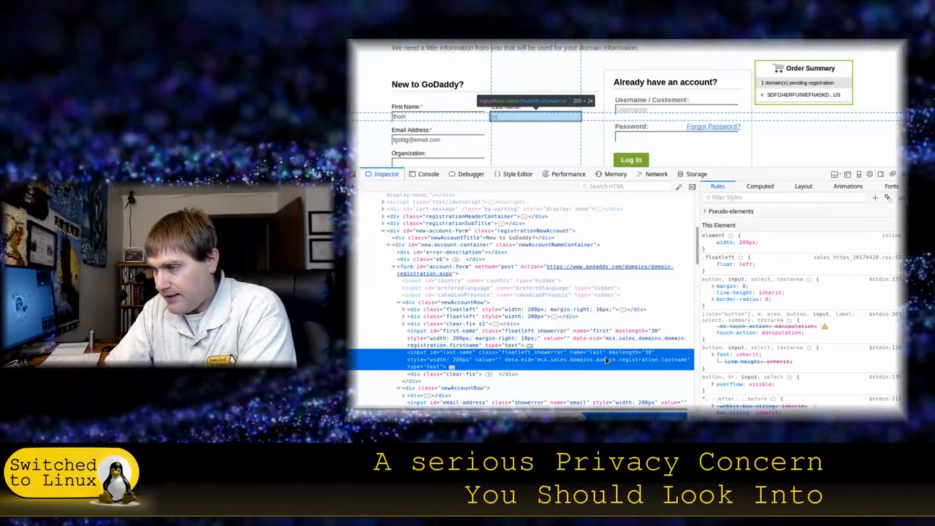
pyautogui.click(655, 174)
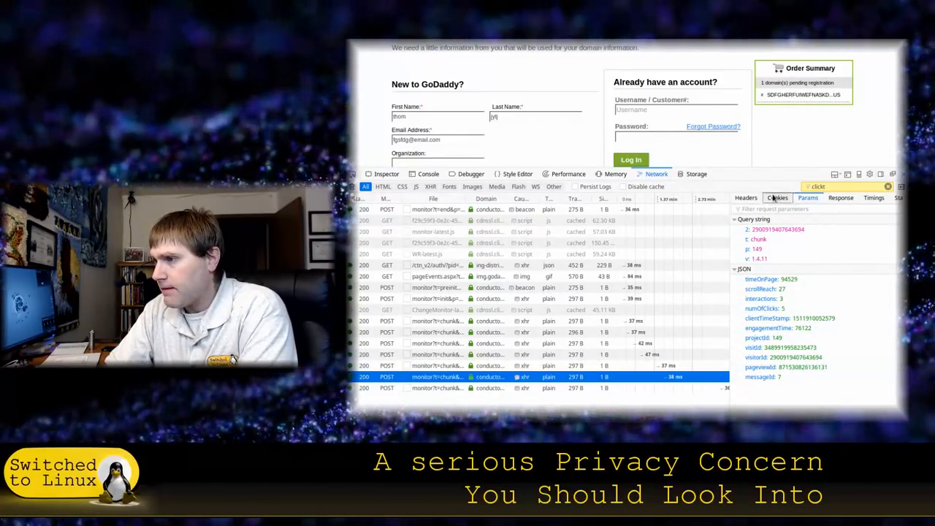
# - Show the latest Clicktale chunk request's request and response headers
pyautogui.click(745, 197)
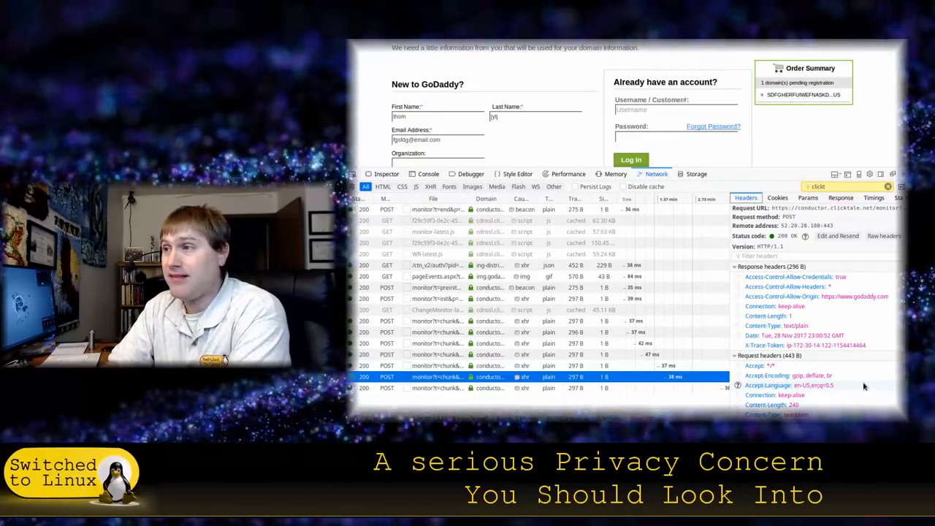
pyautogui.moveTo(656, 361)
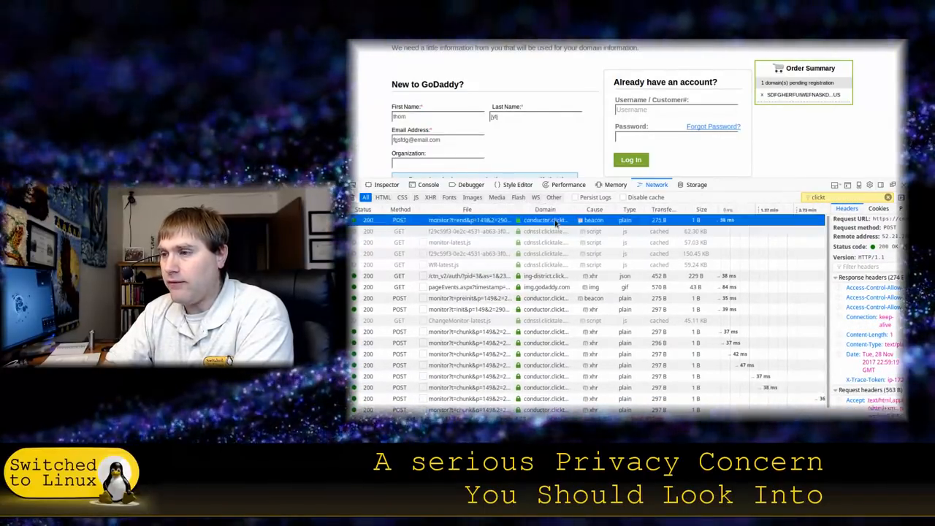
# - Select the pageEvents, ctn_v2/auth and another tracker request in the network list
pyautogui.click(467, 286)
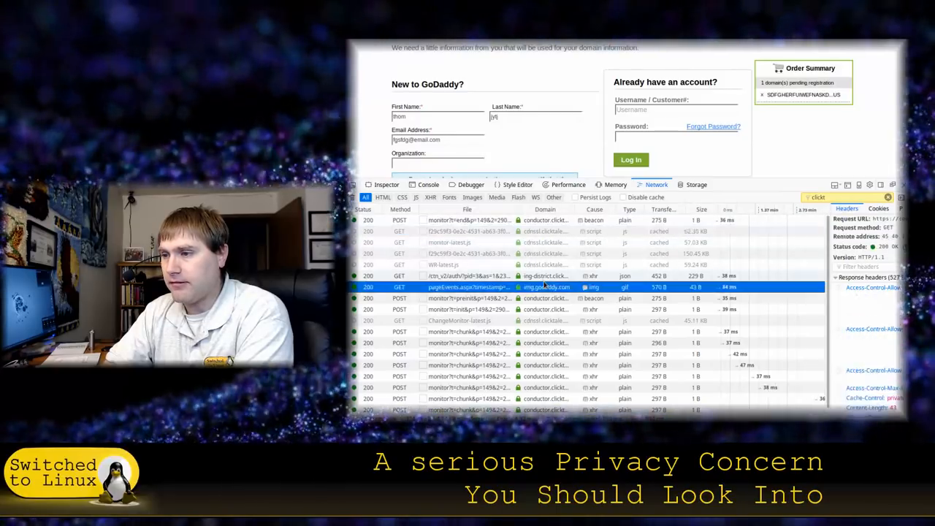
pyautogui.click(467, 276)
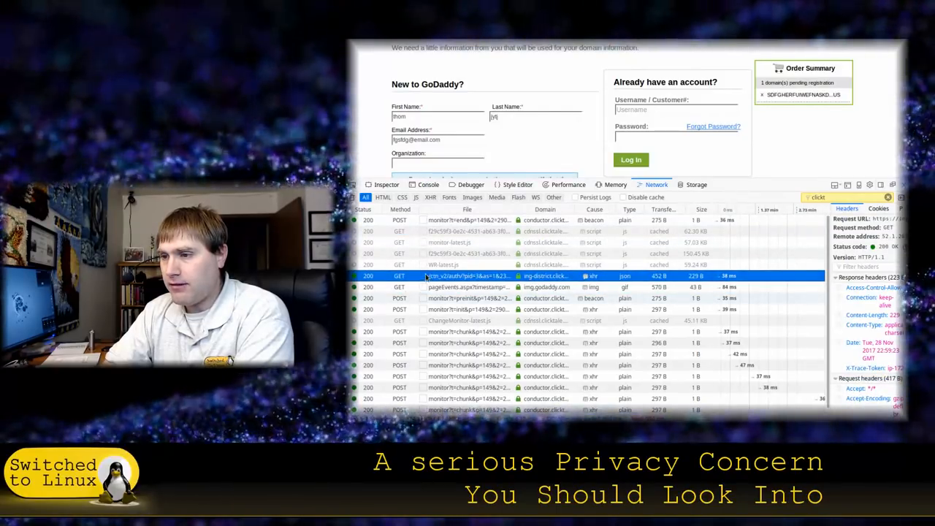
pyautogui.click(878, 209)
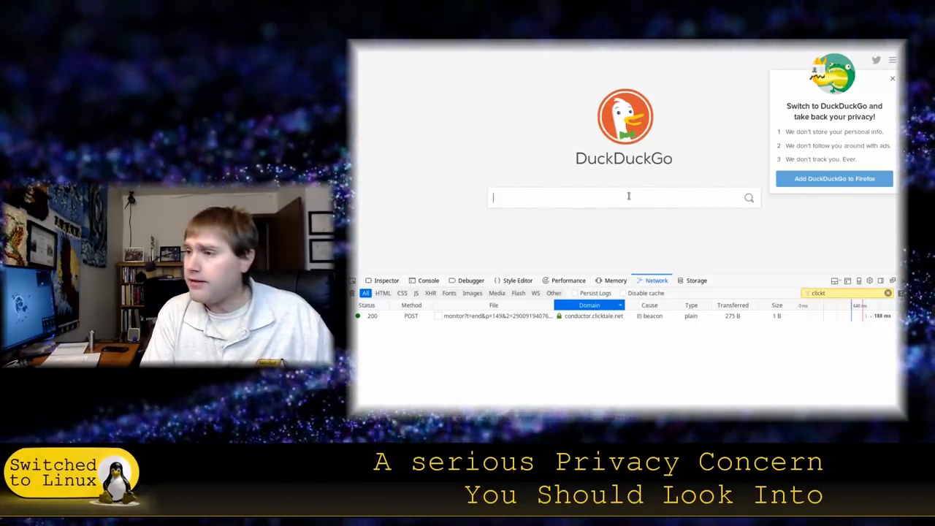
# - Search DuckDuckGo for 'hosts file', dismiss the cookie tip and scroll the results
pyautogui.write('h')
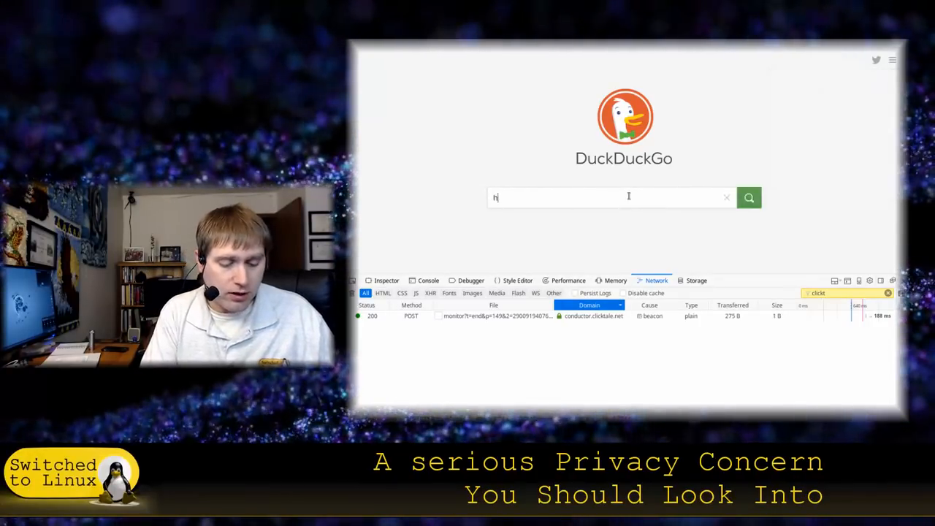
pyautogui.write('osts file')
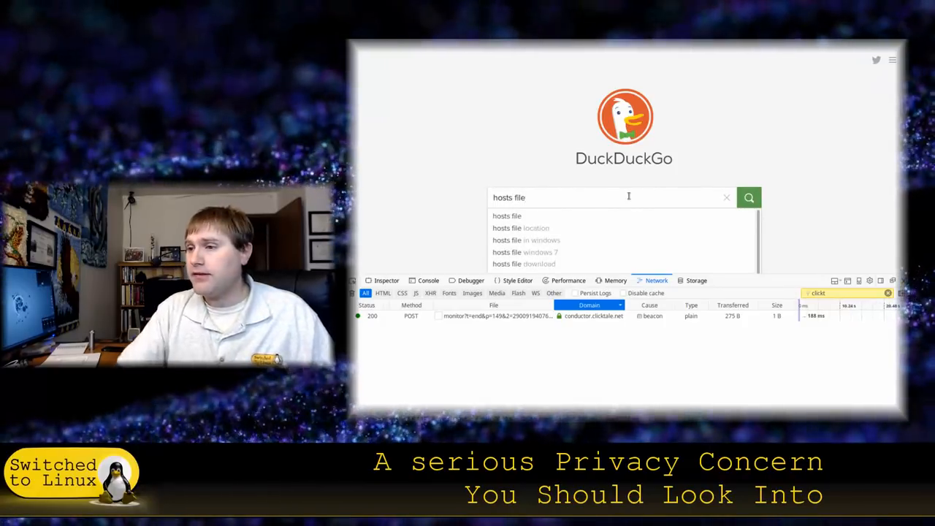
pyautogui.click(748, 197)
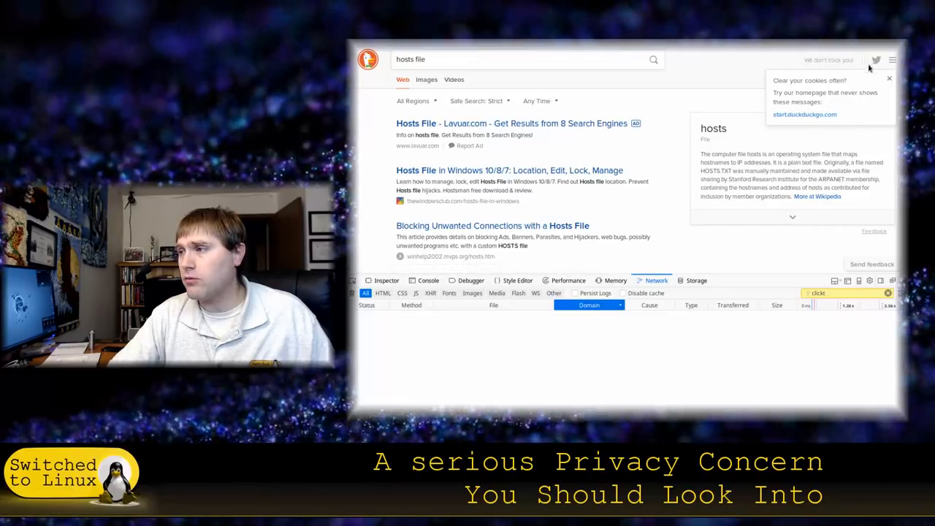
pyautogui.click(888, 78)
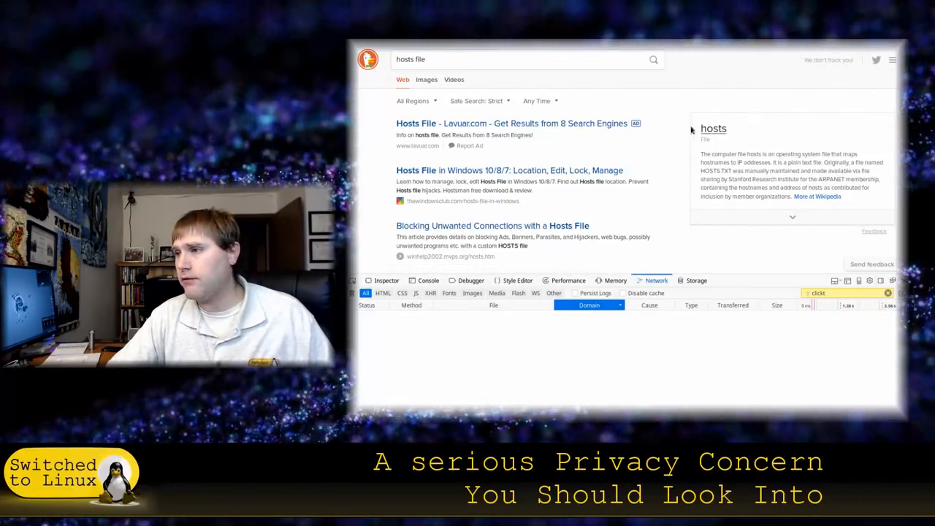
pyautogui.scroll(-3)
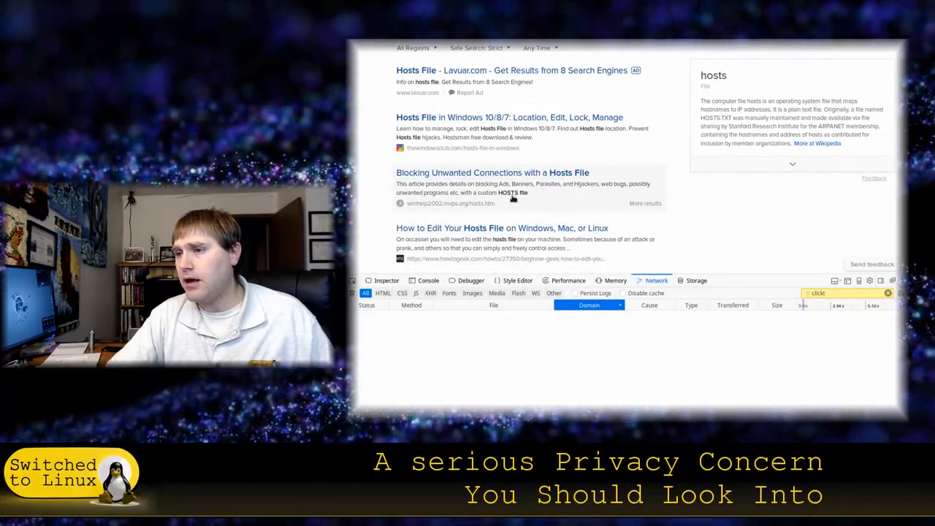
pyautogui.scroll(-3)
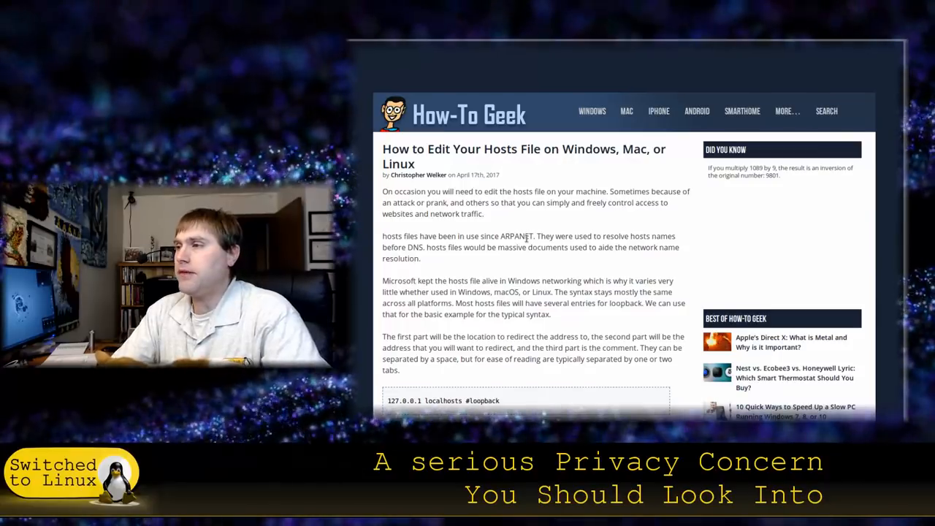
# - Scroll the How-To Geek article down to the c:\windows\system32\drivers\etc\hosts path
pyautogui.scroll(-3)
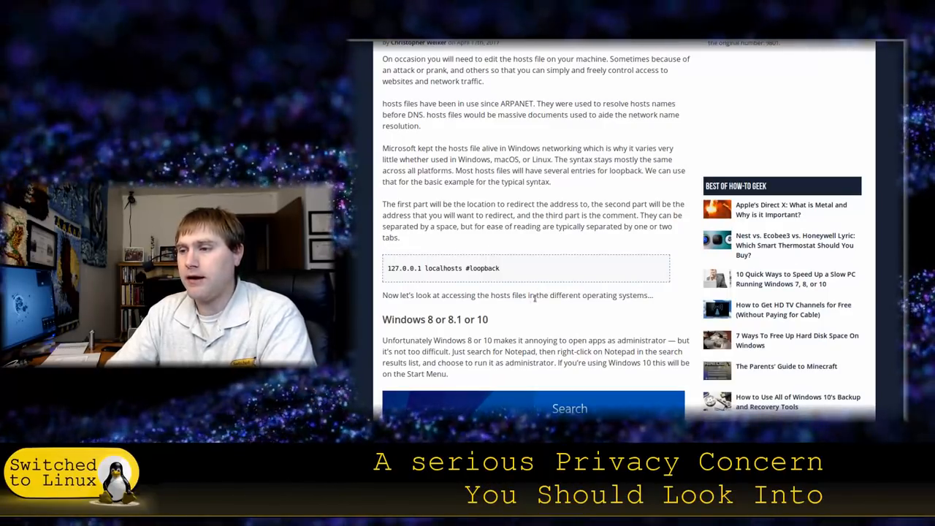
pyautogui.scroll(-3)
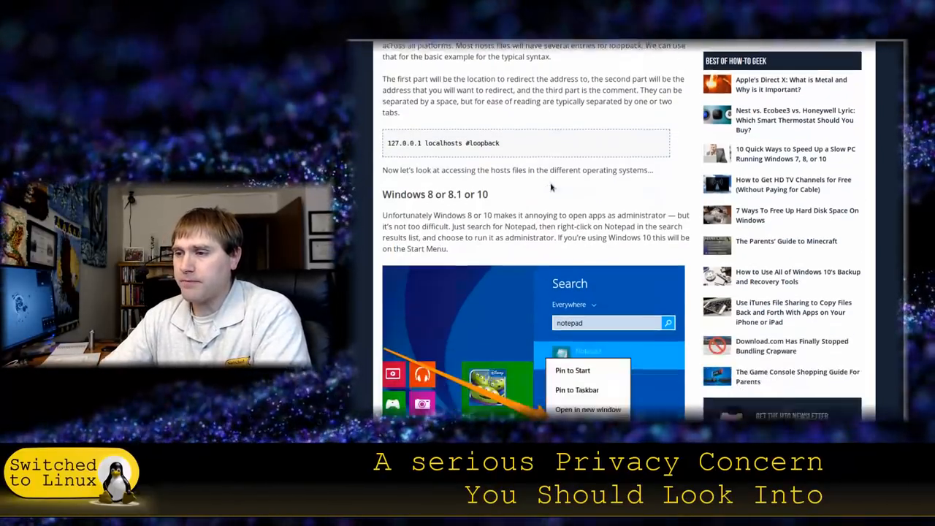
pyautogui.scroll(-3)
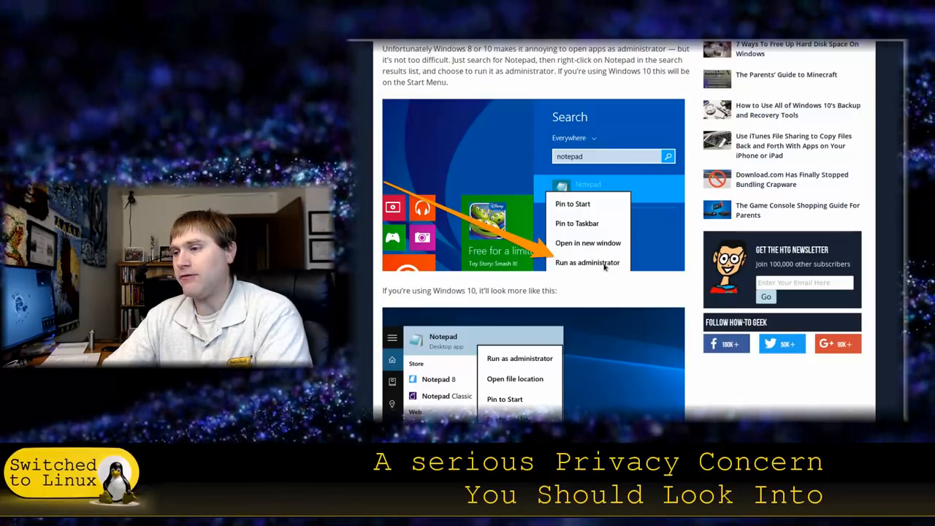
pyautogui.scroll(-3)
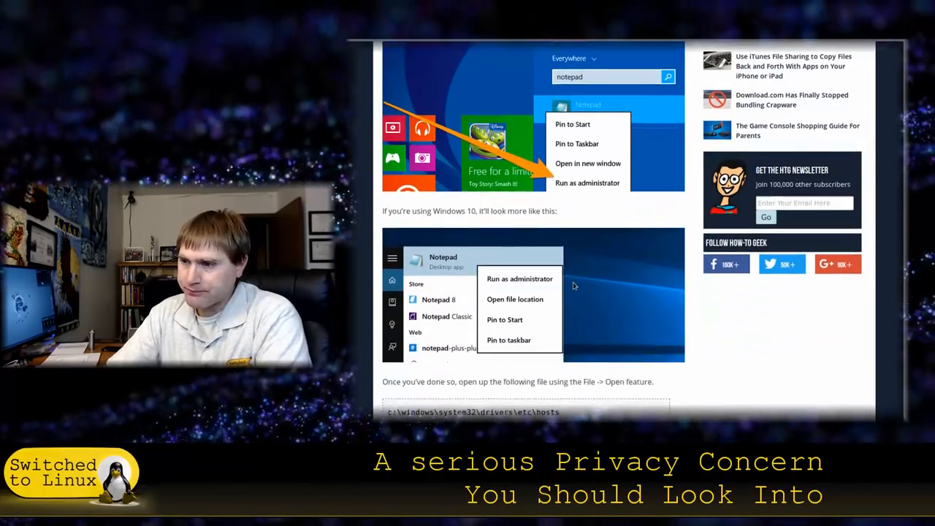
pyautogui.scroll(-3)
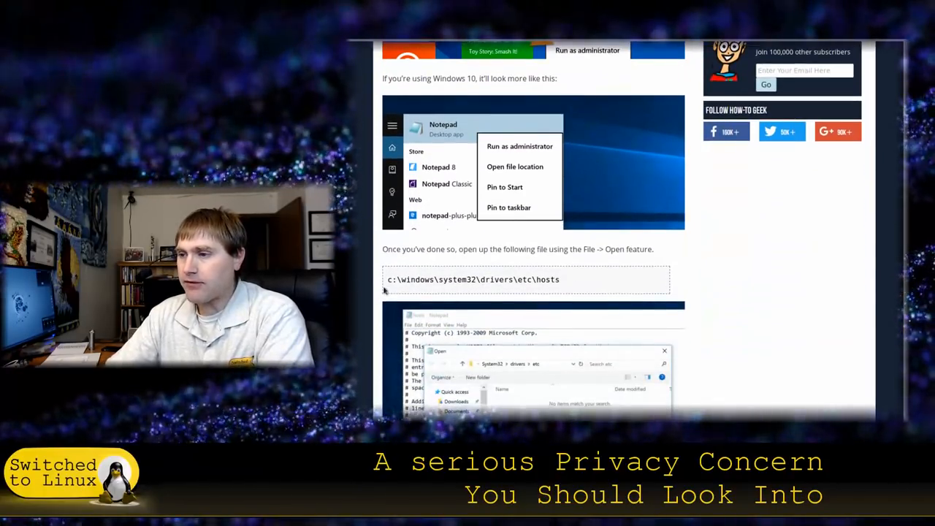
pyautogui.scroll(-3)
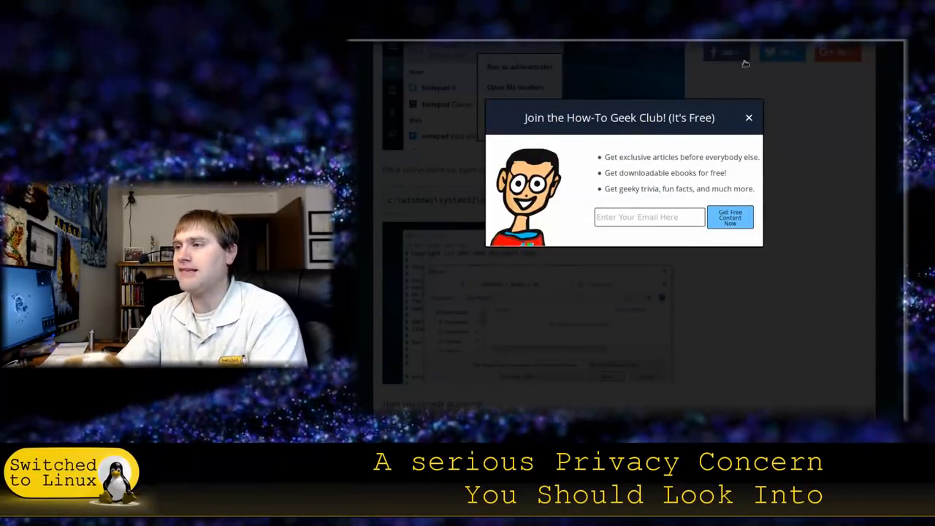
# - Dismiss the newsletter popup and scroll through the Windows Facebook-blocking example
pyautogui.click(749, 118)
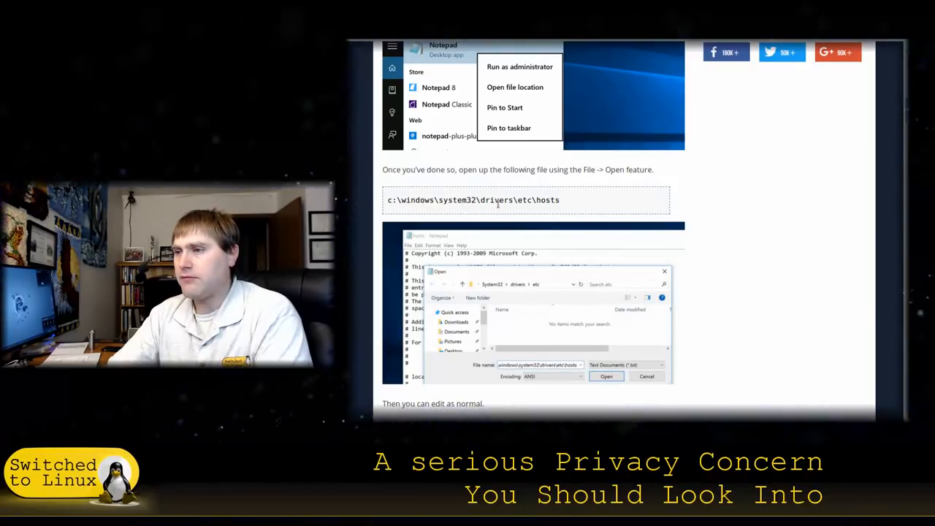
pyautogui.scroll(-3)
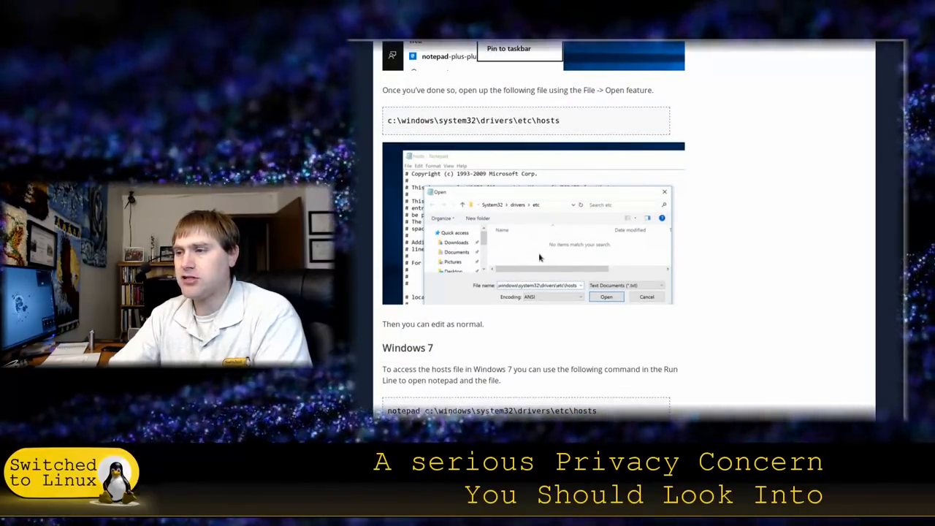
pyautogui.scroll(-3)
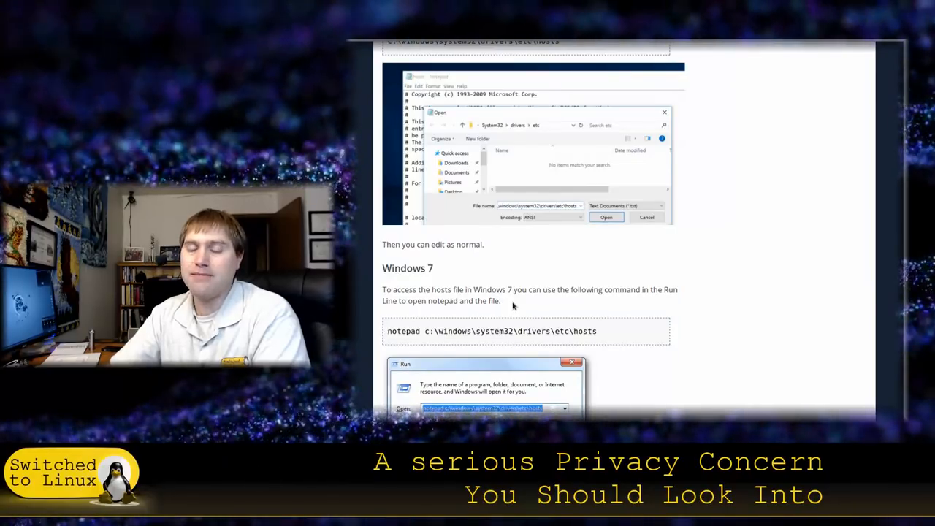
pyautogui.scroll(-3)
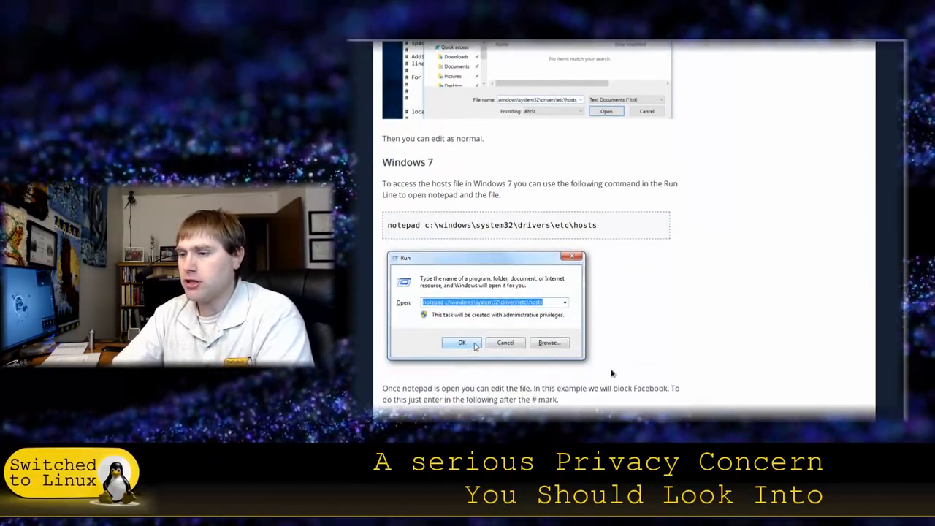
pyautogui.scroll(-3)
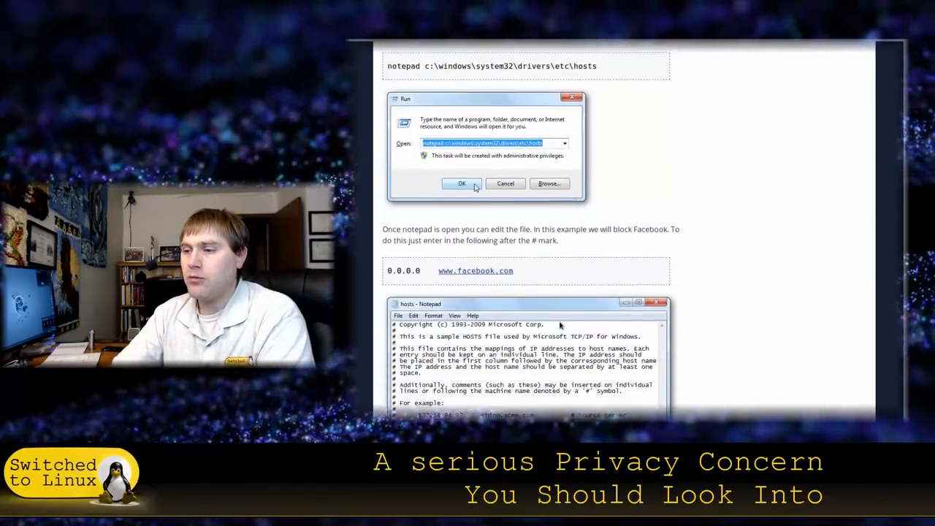
pyautogui.scroll(-3)
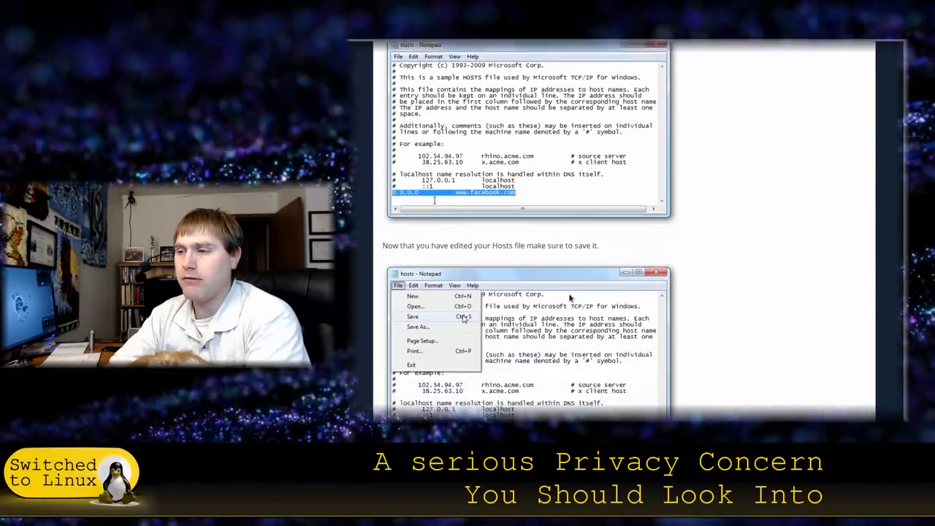
# - Scroll further down the article to the Ubuntu section on editing /etc/hosts
pyautogui.scroll(-3)
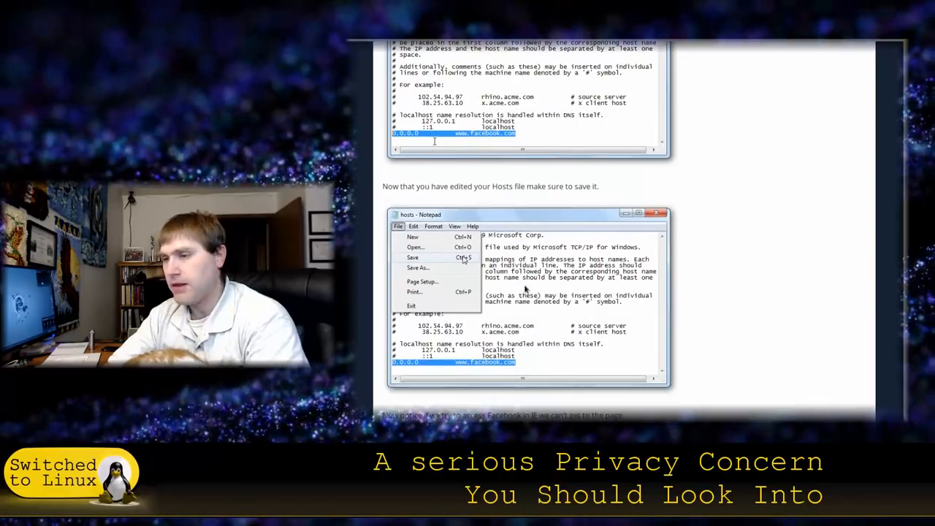
pyautogui.scroll(-3)
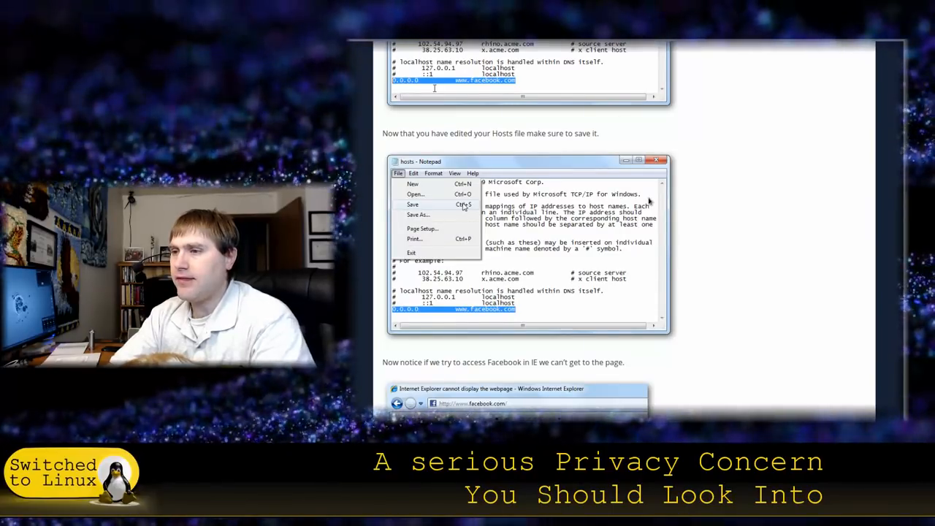
pyautogui.scroll(-3)
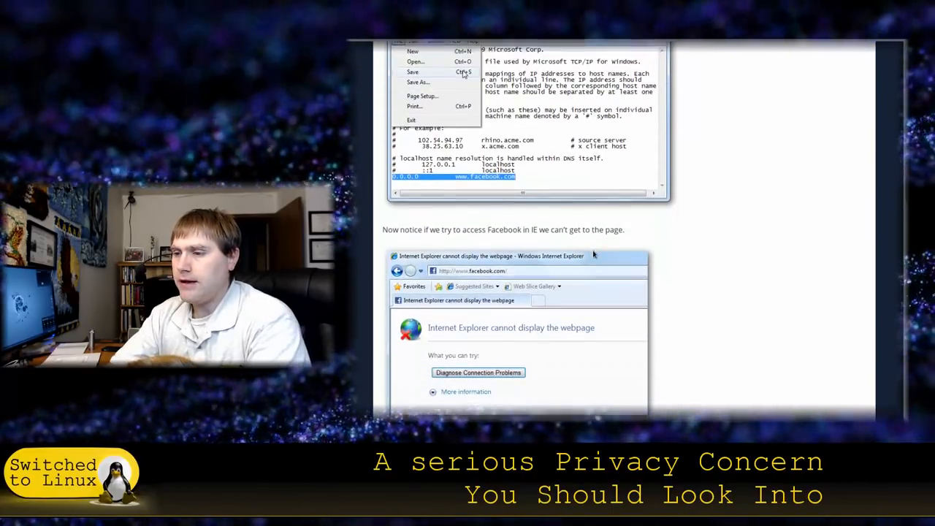
pyautogui.scroll(-3)
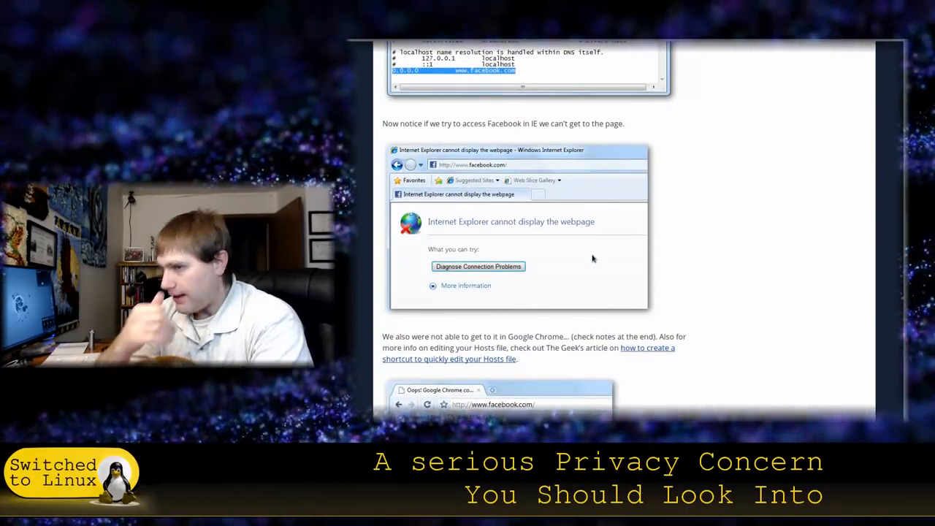
pyautogui.scroll(-3)
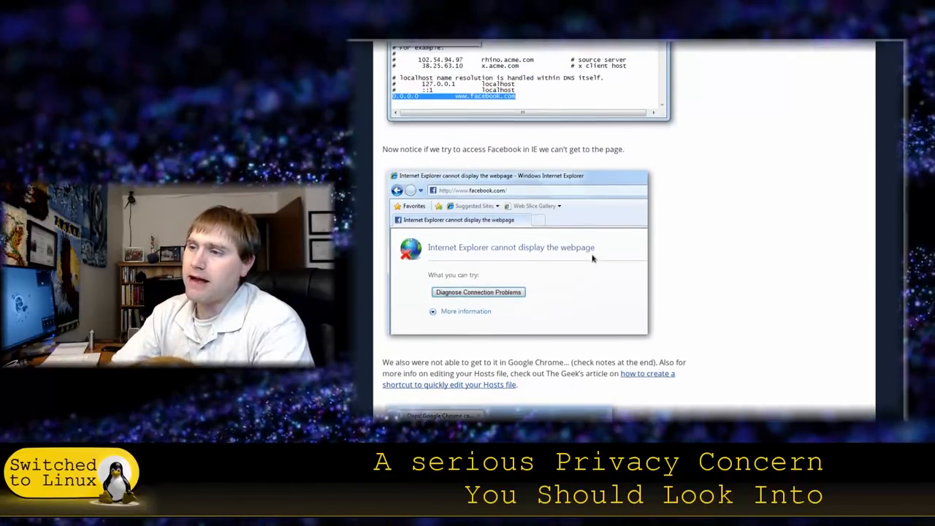
pyautogui.scroll(-3)
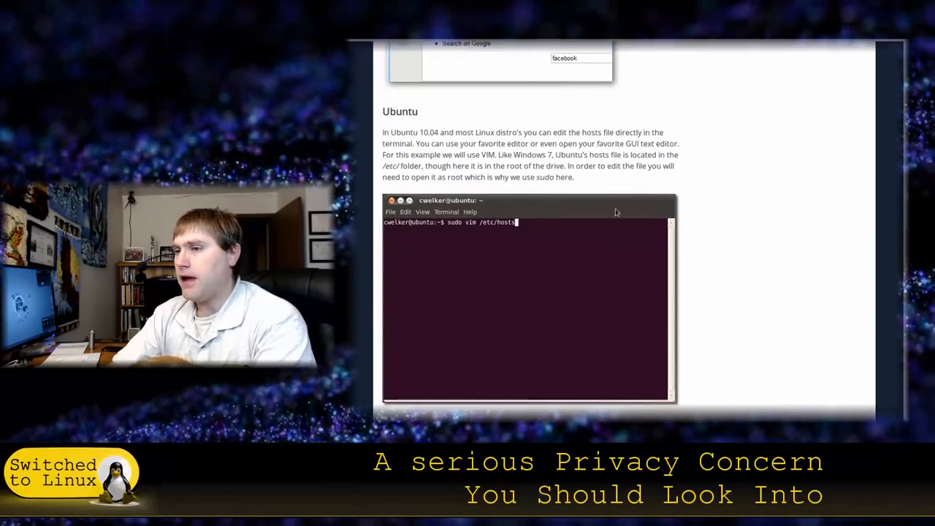
pyautogui.moveTo(668, 272)
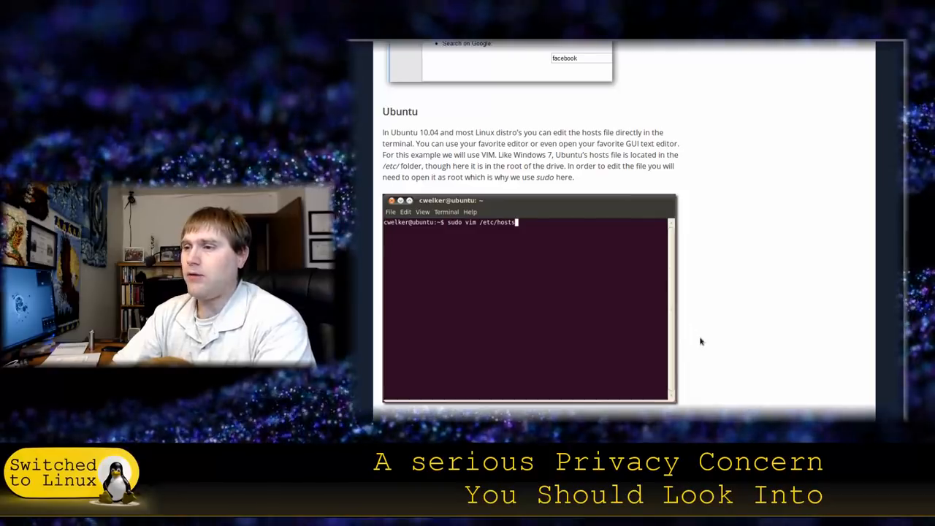
pyautogui.moveTo(598, 293)
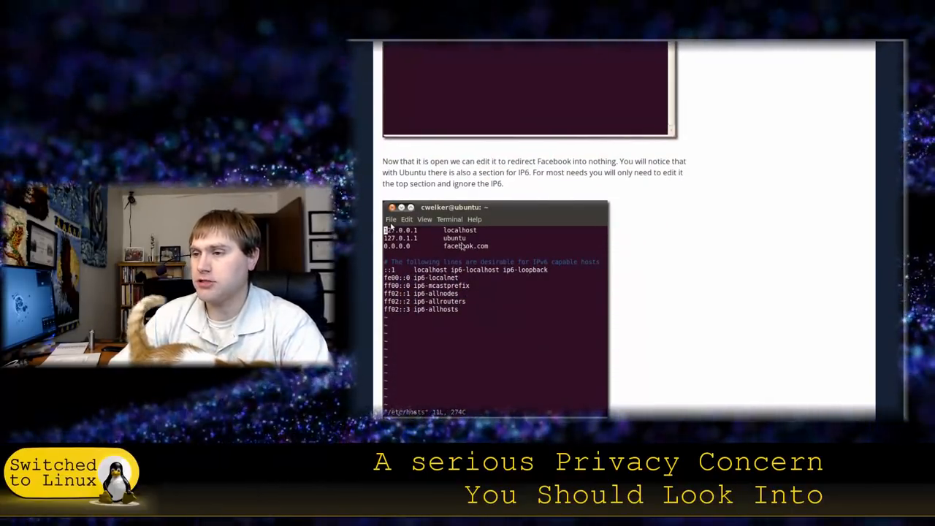
# - Scroll through the Ubuntu and macOS examples down to the article's closing Notes
pyautogui.scroll(-3)
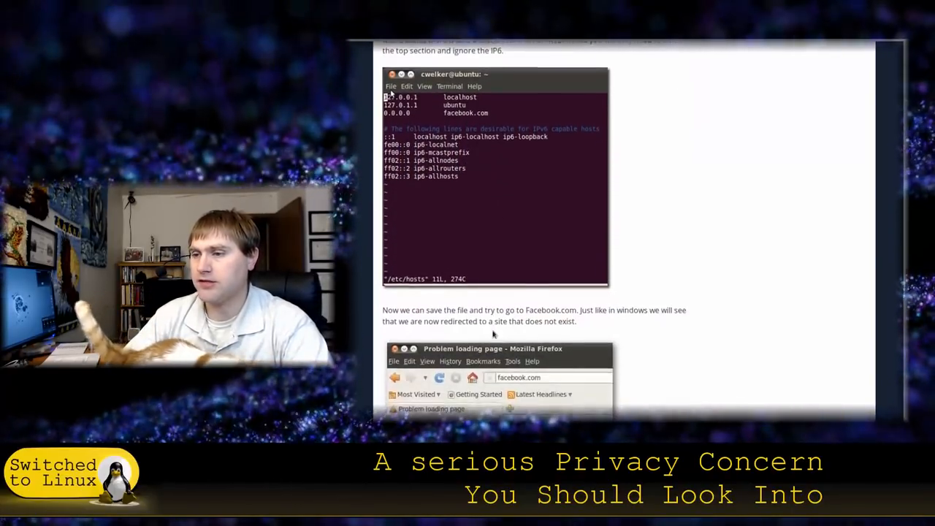
pyautogui.scroll(-3)
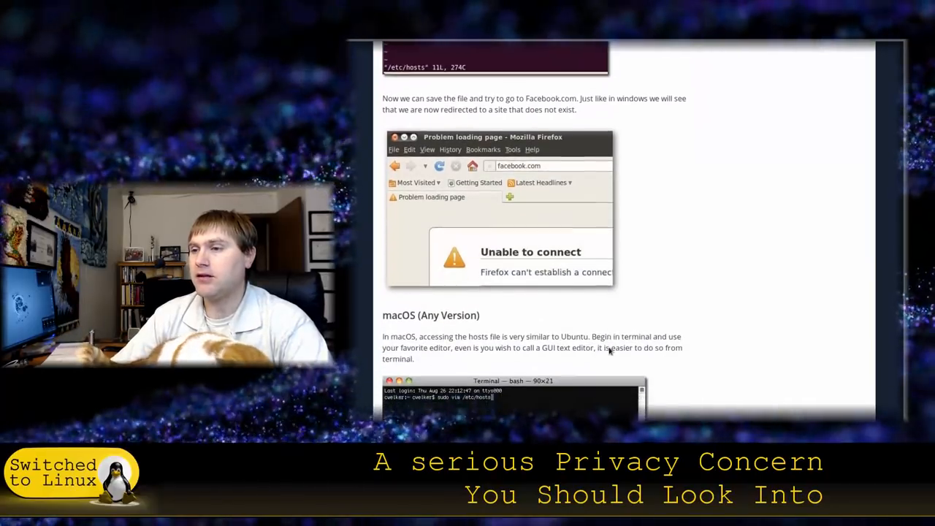
pyautogui.scroll(-3)
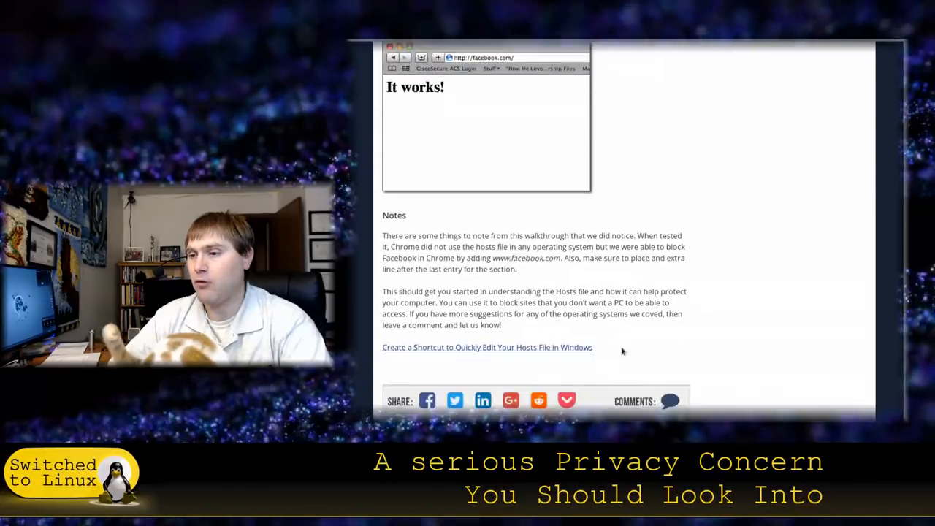
pyautogui.scroll(-3)
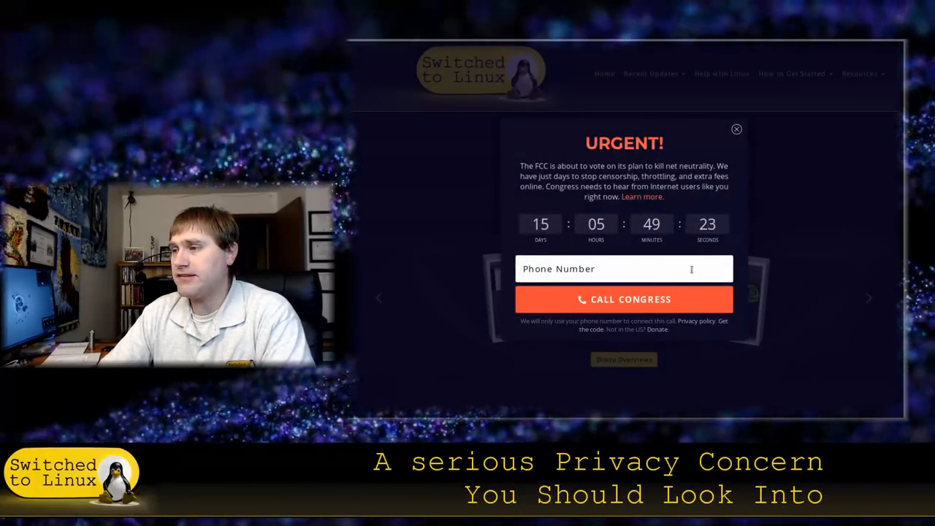
# - Close the URGENT FCC net-neutrality overlay and go to the Privacy Resources page
pyautogui.click(736, 129)
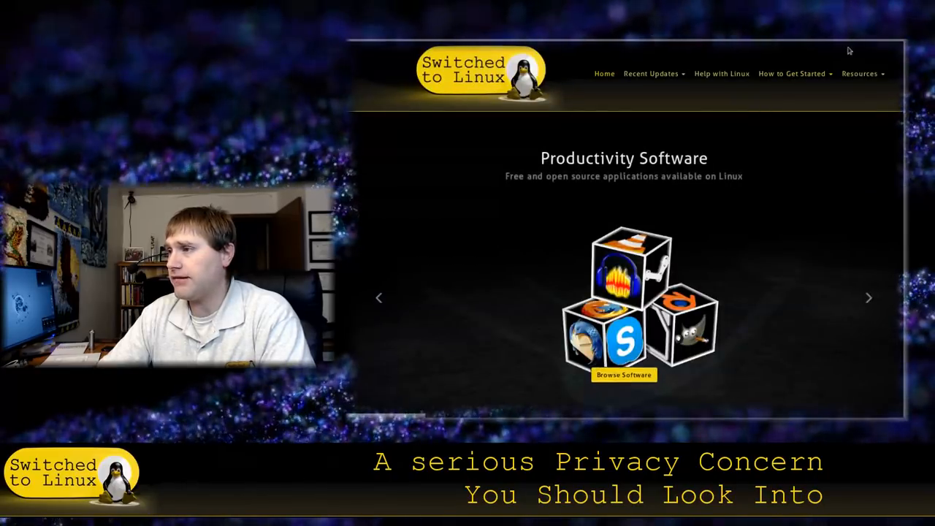
pyautogui.click(860, 73)
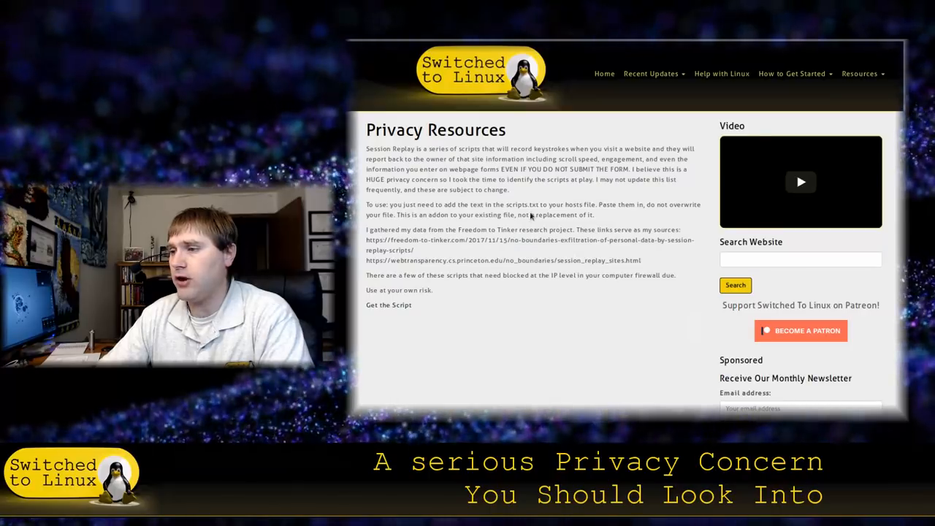
pyautogui.moveTo(617, 180)
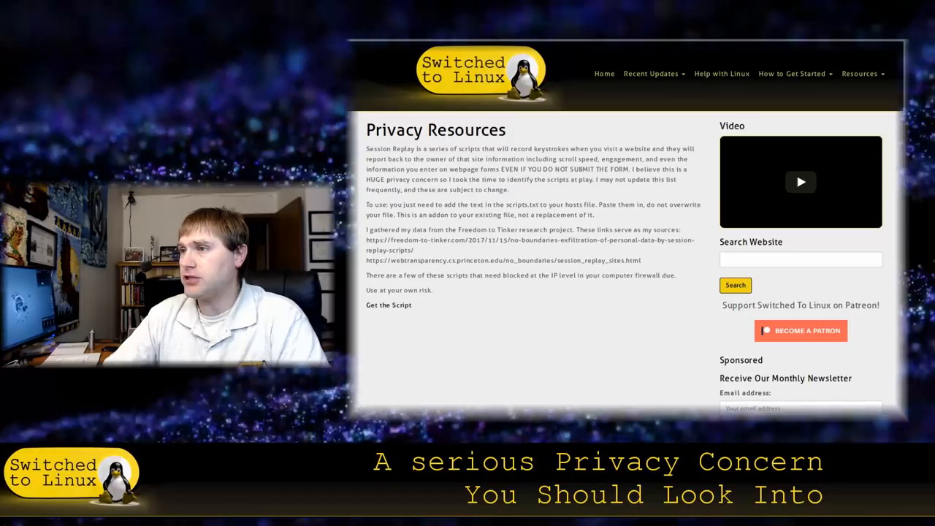
pyautogui.moveTo(571, 50)
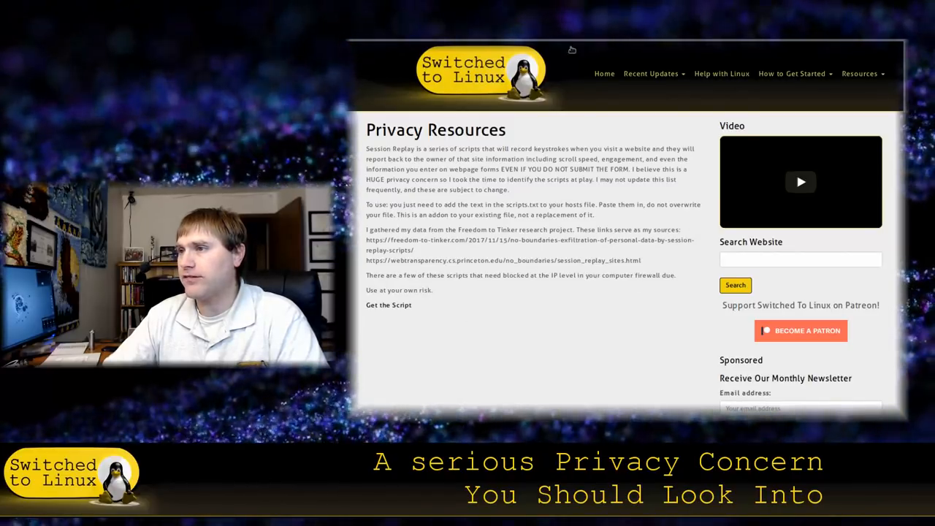
pyautogui.moveTo(823, 120)
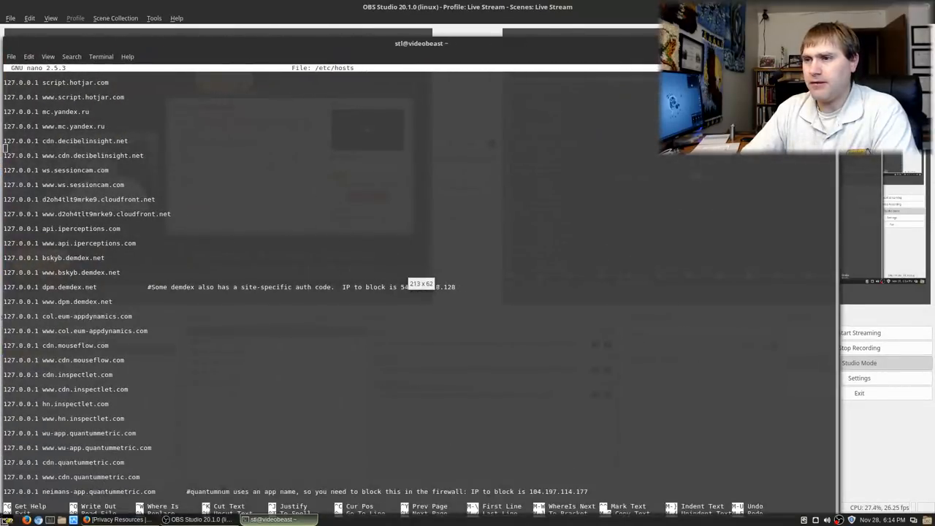
# - Scroll through the pasted Block Session Replay entries pointing to 127.0.0.1
pyautogui.scroll(-3)
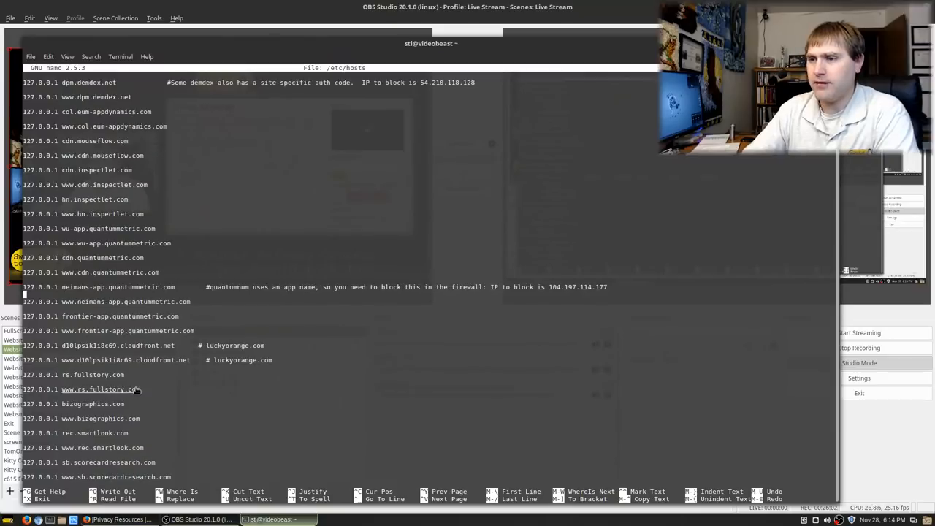
pyautogui.scroll(-3)
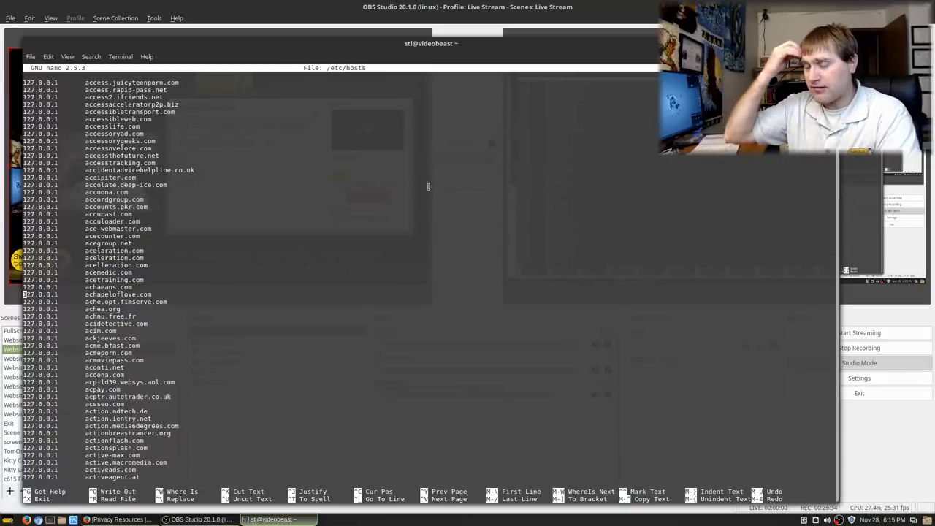
# - Finish with the hosts file in nano, then switch OBS to the FullScreen Title webcam scene
pyautogui.scroll(-3)
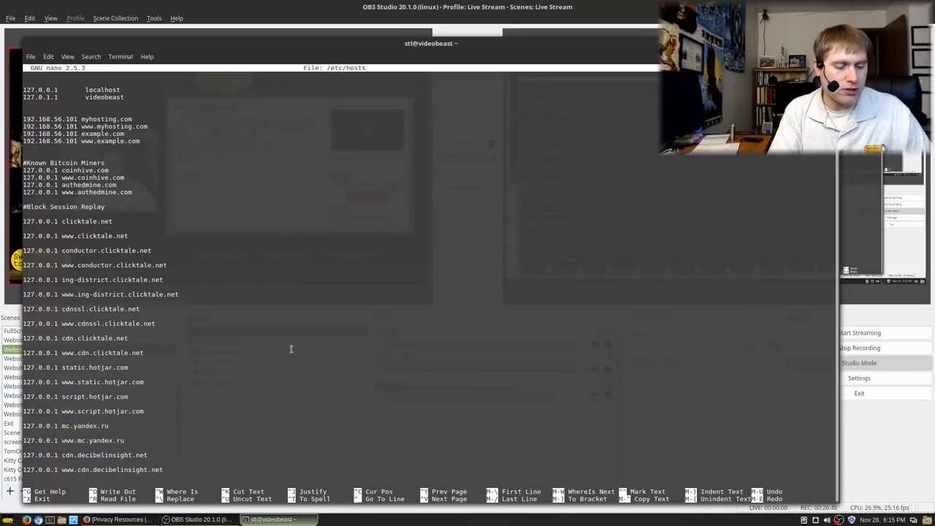
pyautogui.press('ctrl+o')
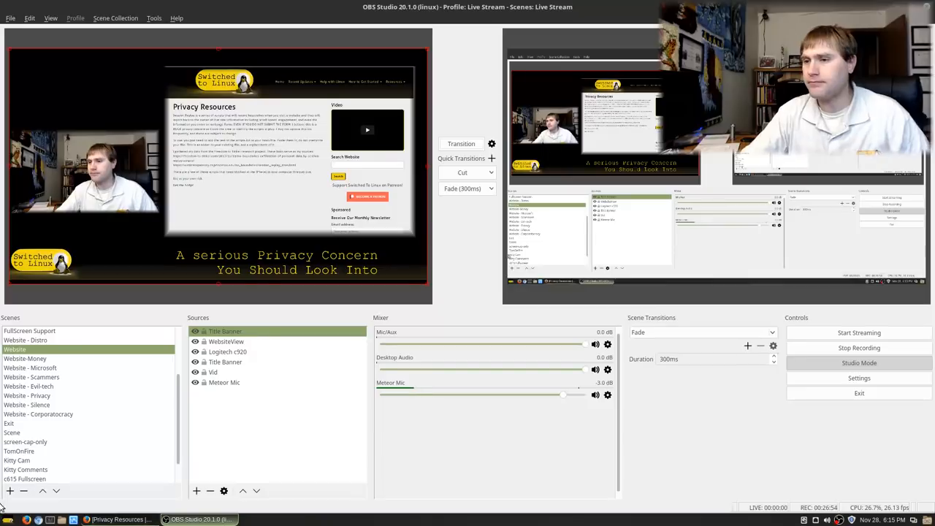
pyautogui.click(18, 349)
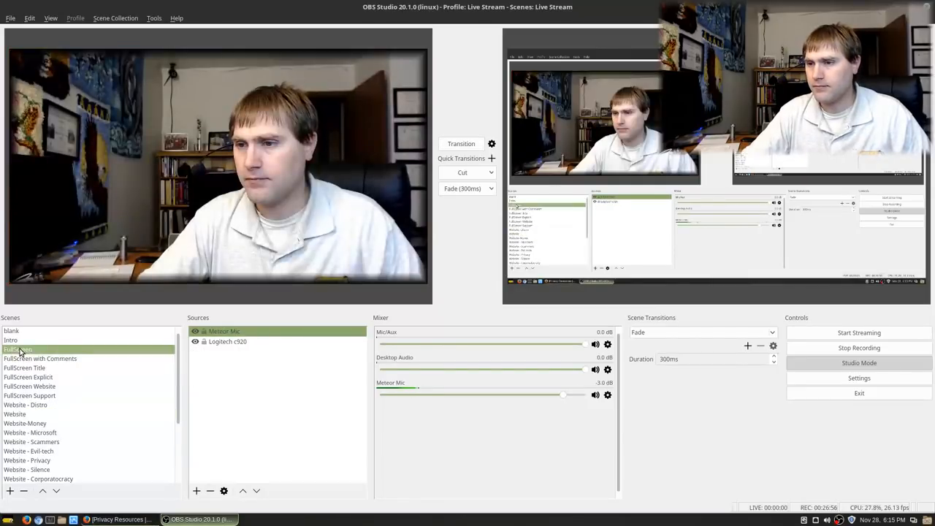
pyautogui.click(24, 367)
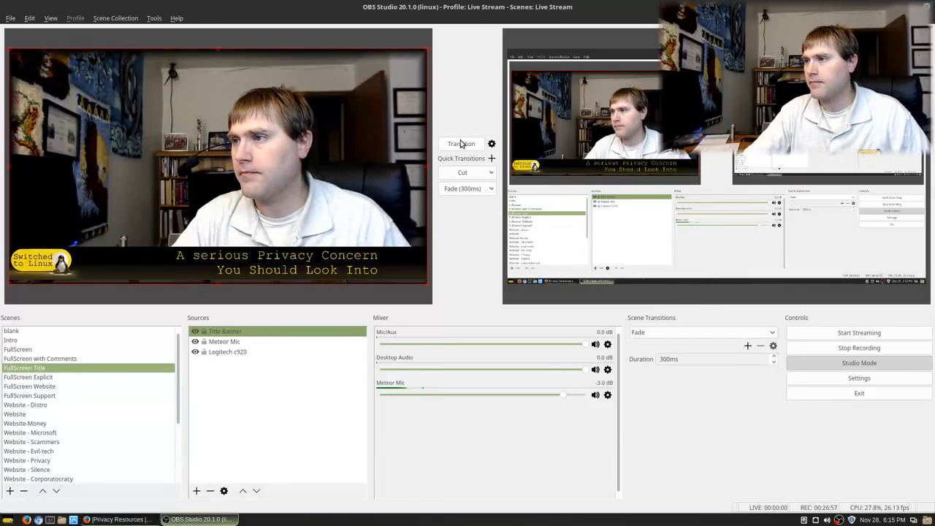